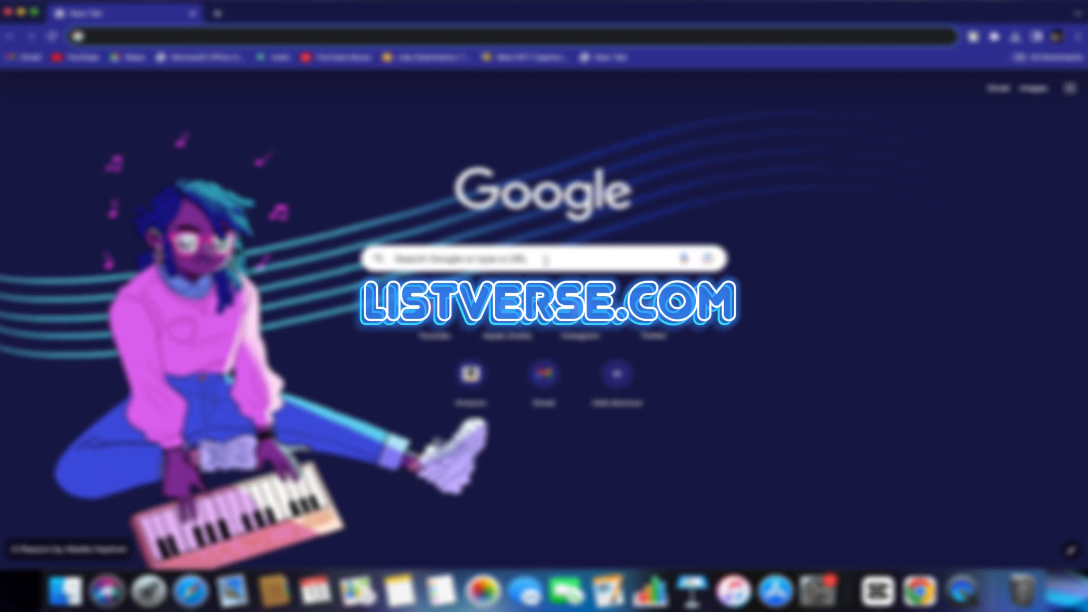
# - Search Google for 'listverse' from the New Tab page to open the Listverse site
pyautogui.write('listve')
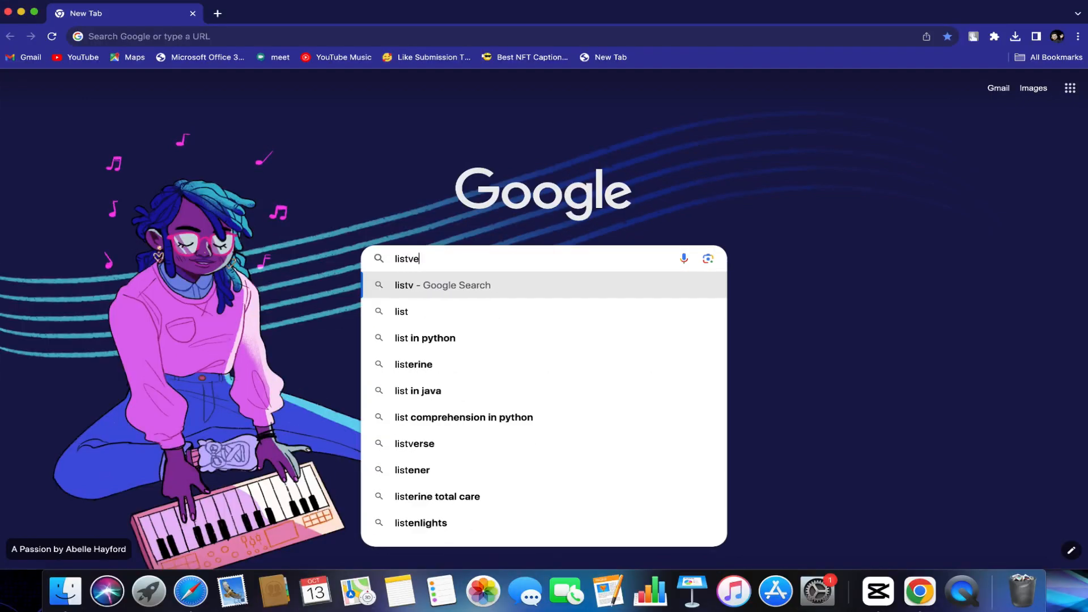
pyautogui.click(414, 443)
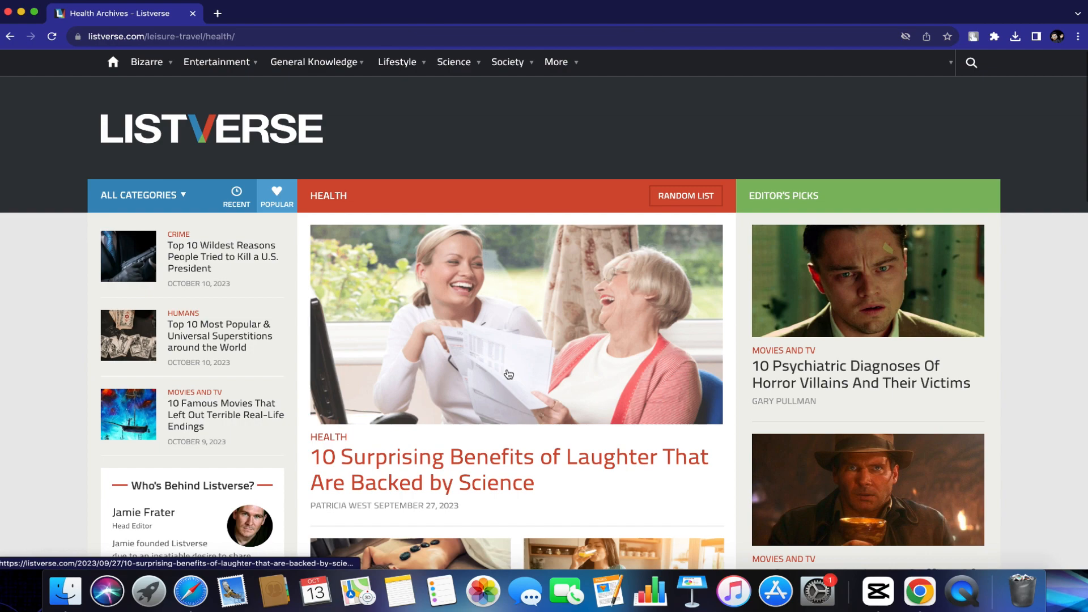
# - Scroll through the Listverse Health archive listings
pyautogui.scroll(-3)
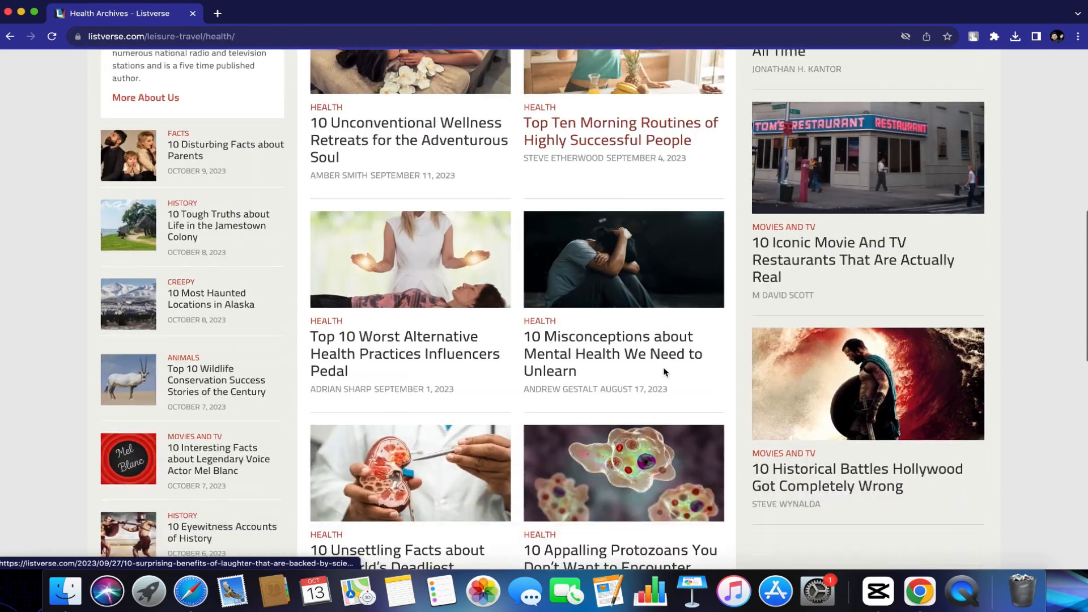
pyautogui.scroll(-3)
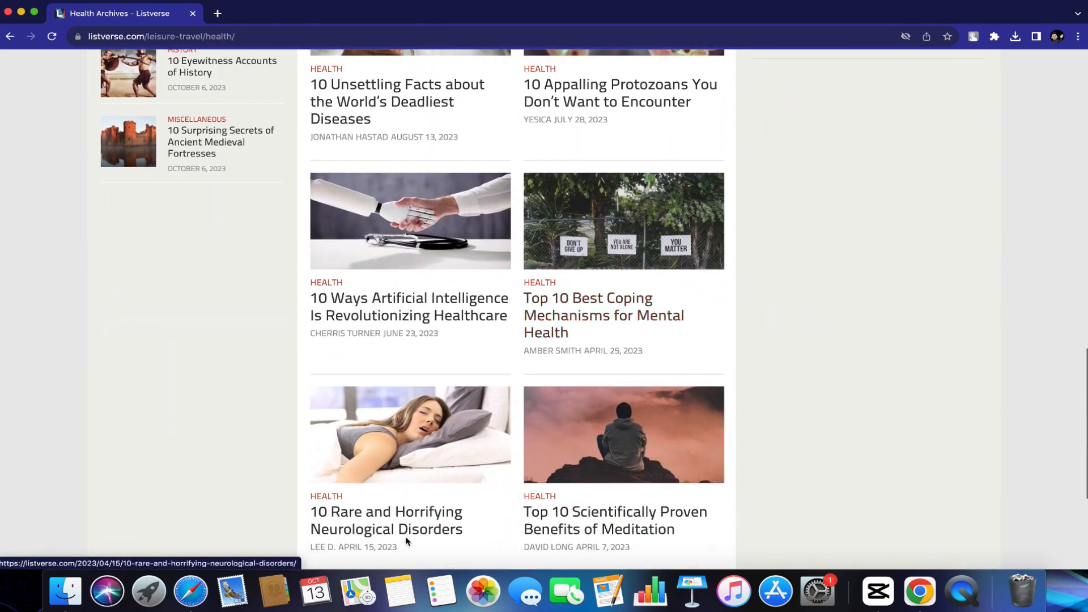
pyautogui.moveTo(479, 299)
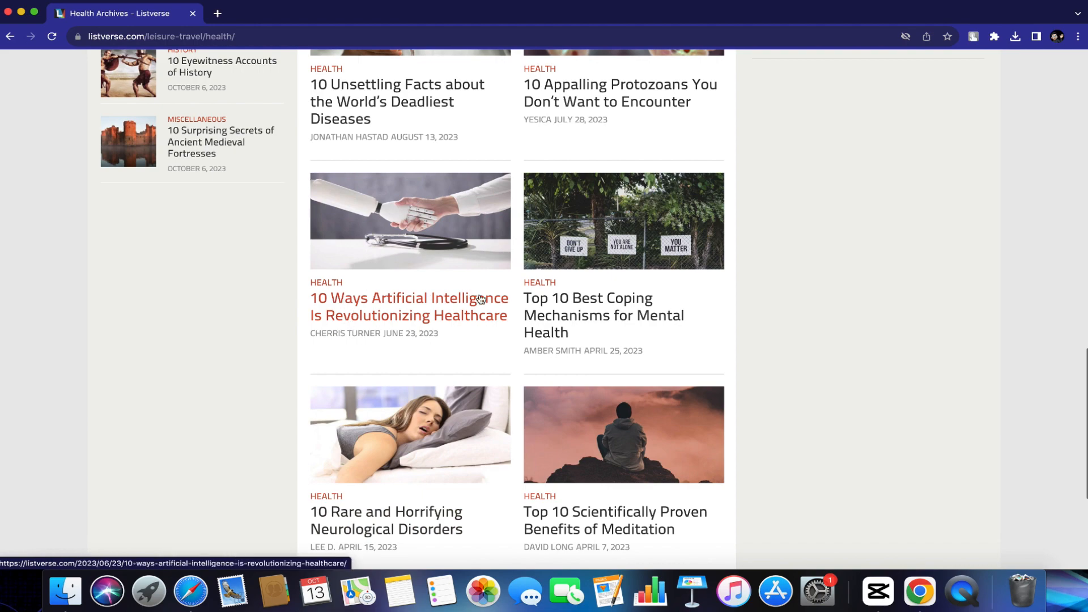
pyautogui.scroll(3)
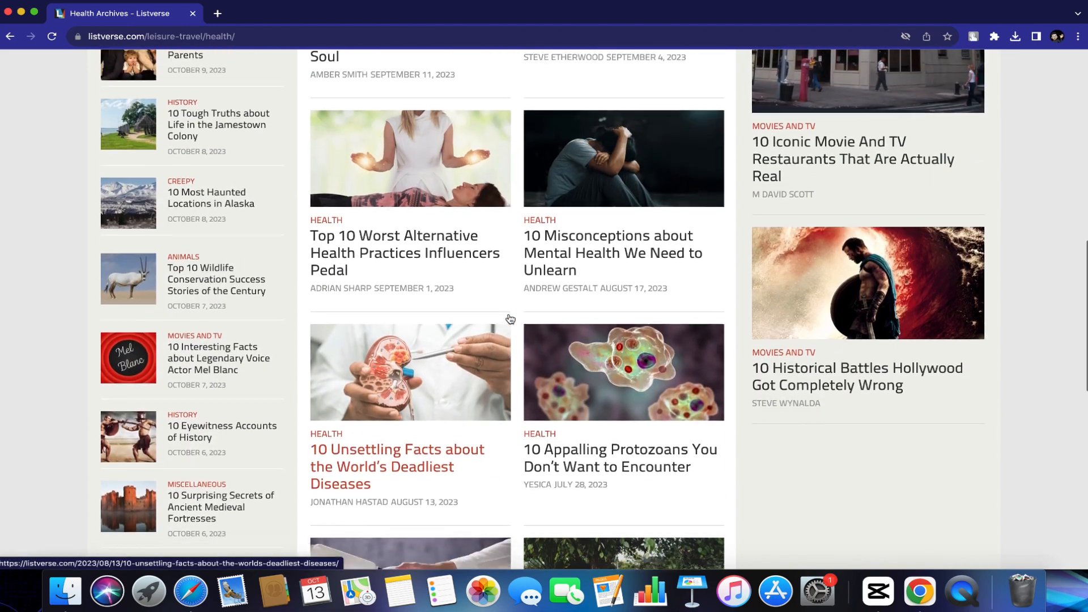
pyautogui.scroll(3)
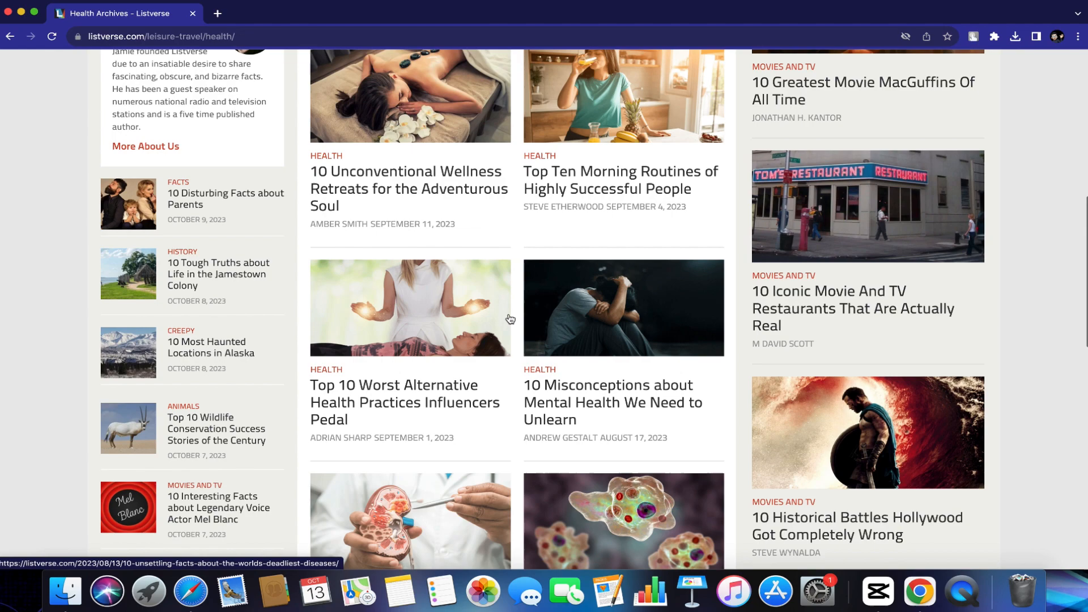
pyautogui.scroll(3)
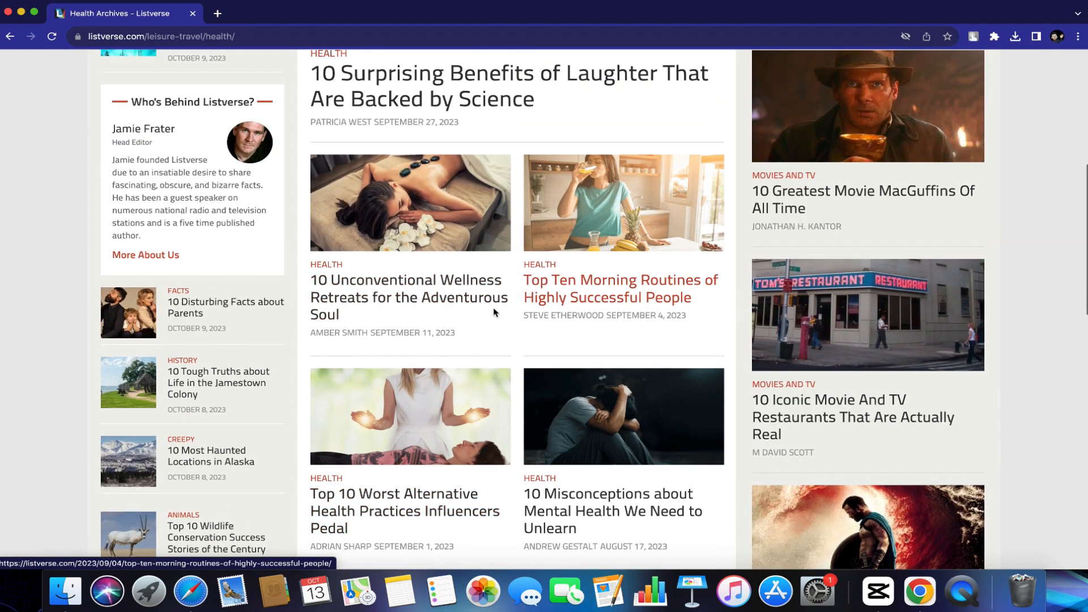
pyautogui.scroll(3)
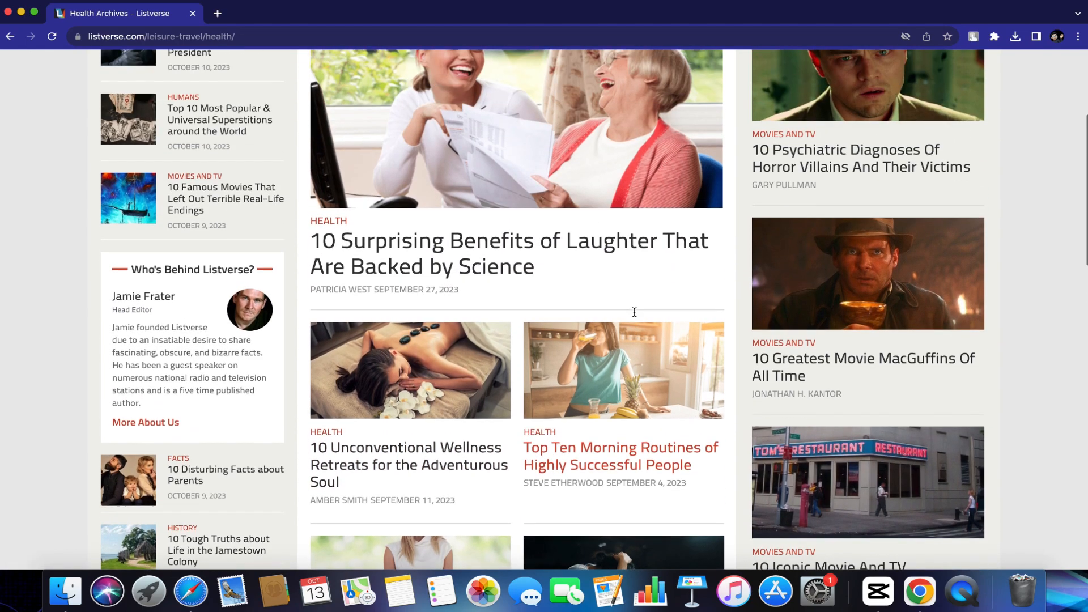
pyautogui.scroll(-3)
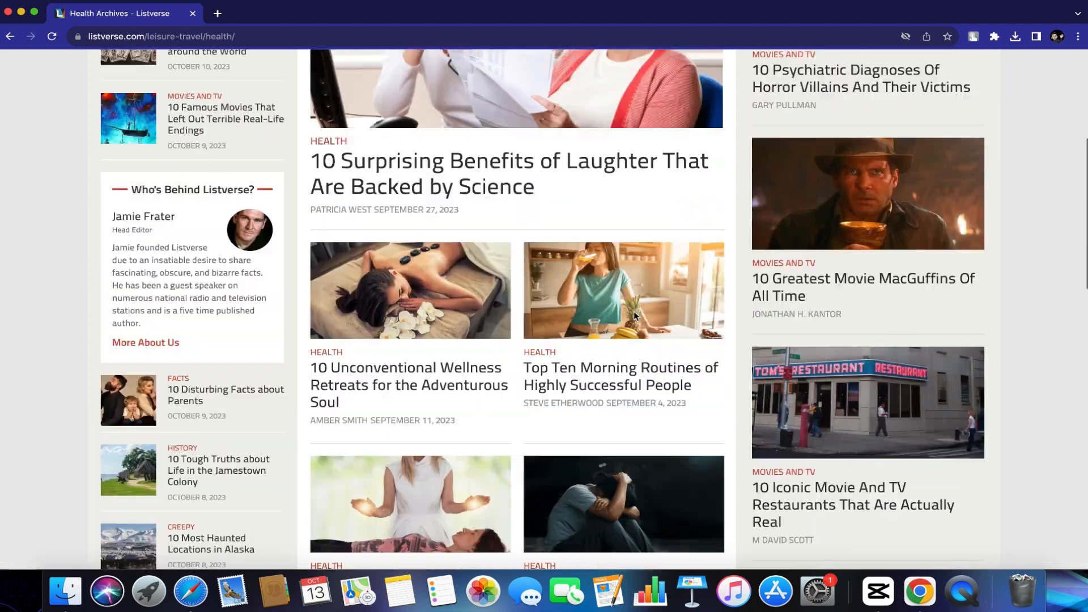
pyautogui.scroll(3)
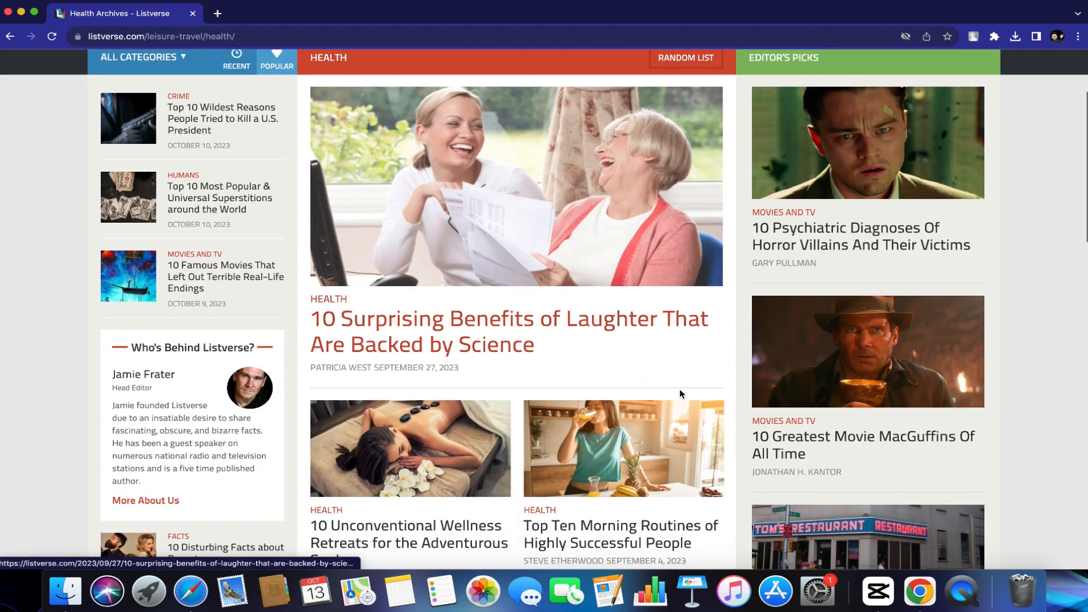
pyautogui.moveTo(807, 347)
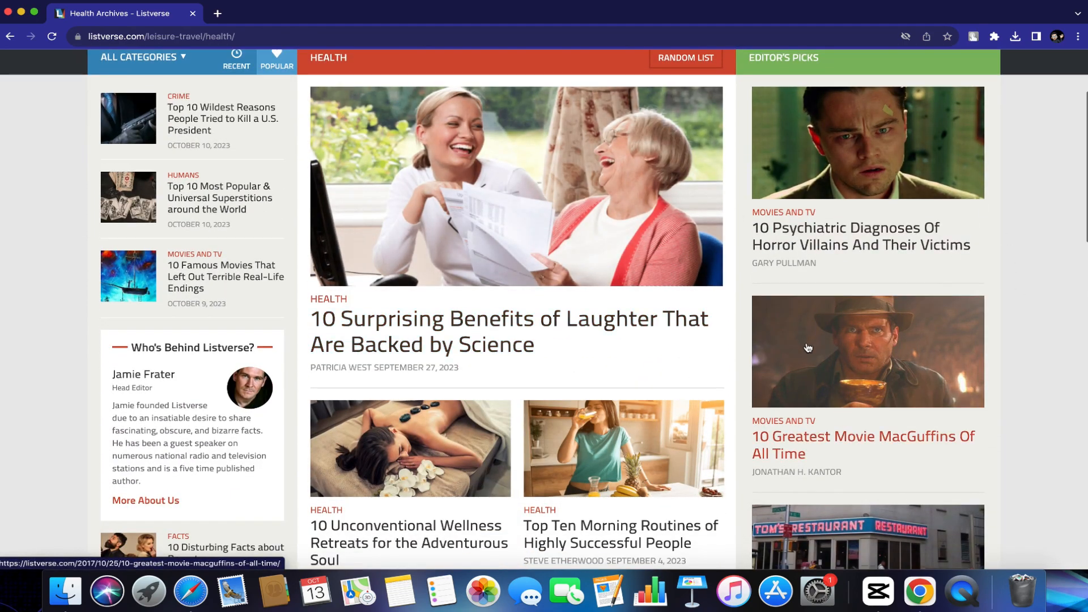
pyautogui.scroll(3)
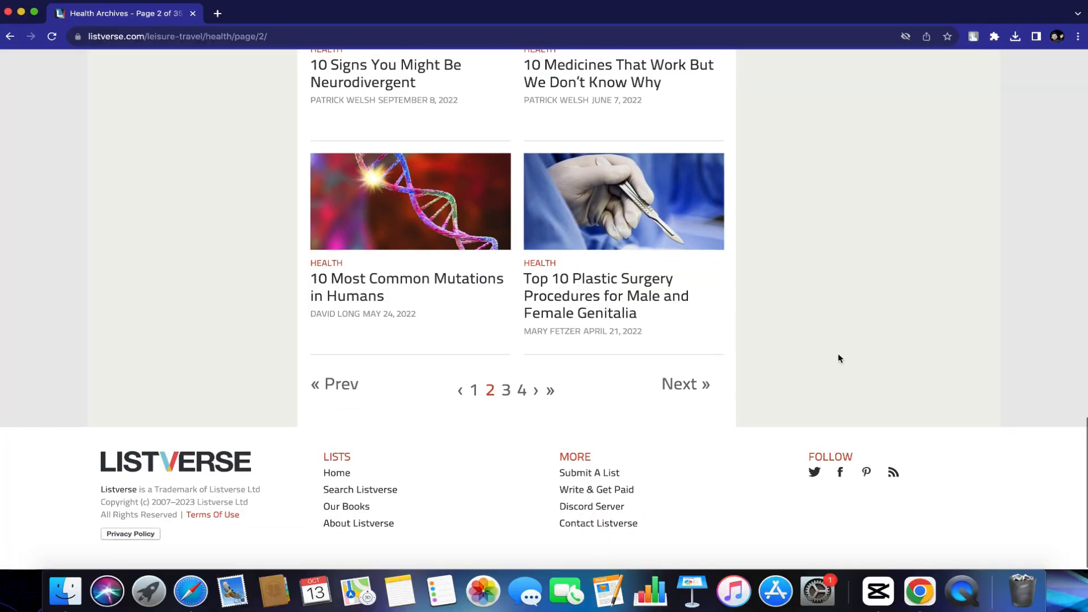
# - Go to the Write & Get Paid page from the More menu
pyautogui.scroll(3)
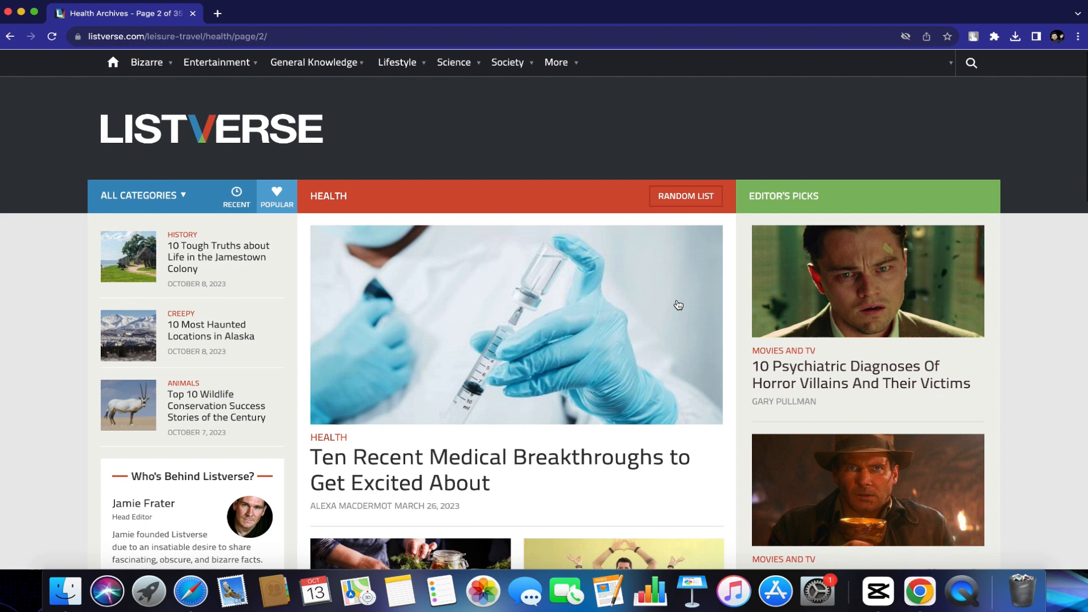
pyautogui.click(556, 63)
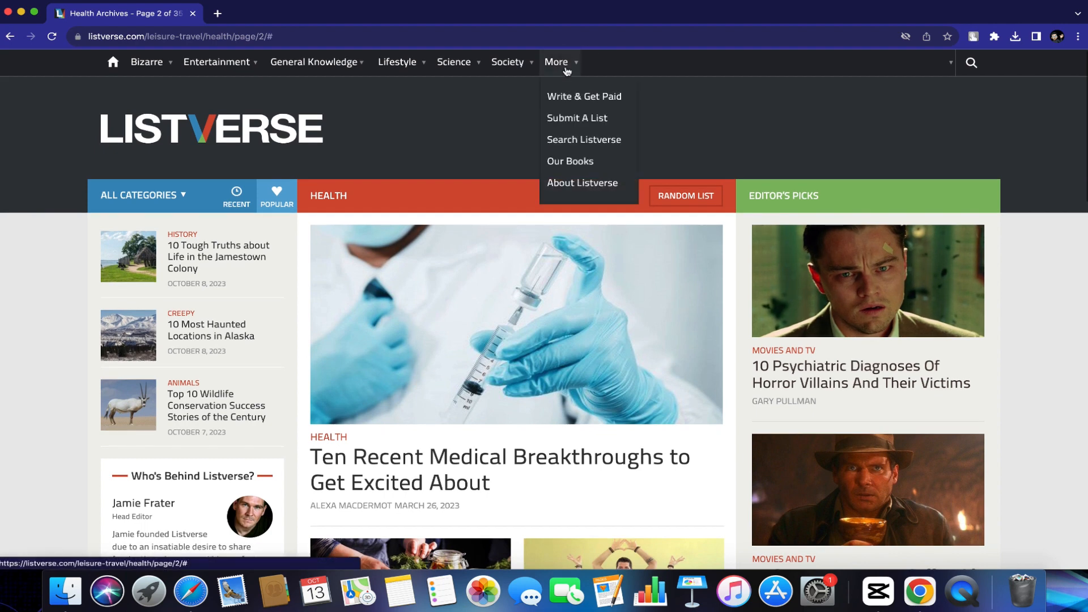
pyautogui.click(583, 96)
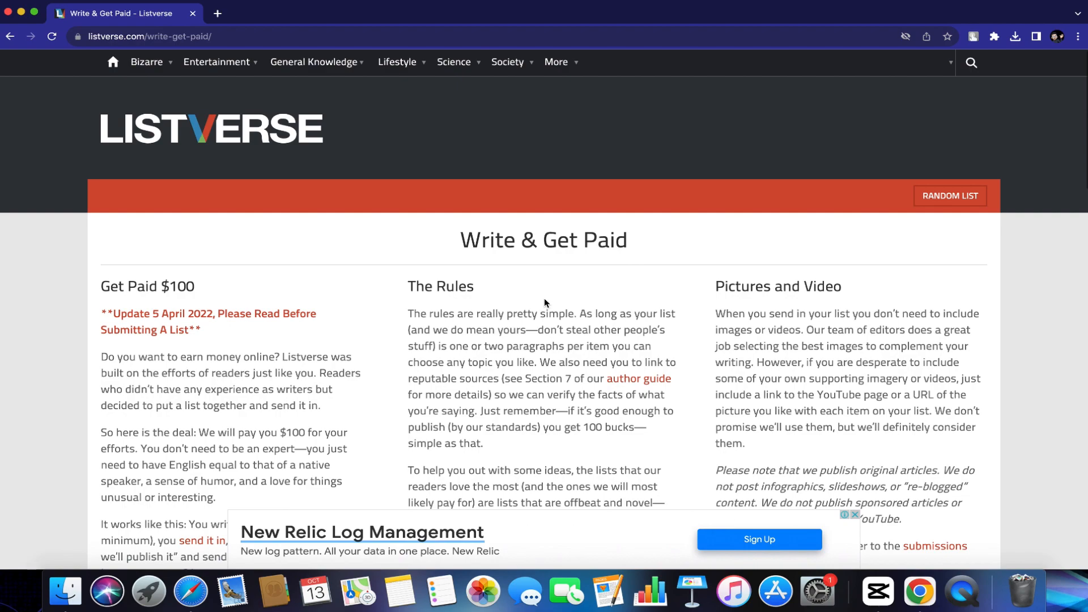
# - Read through the Write & Get Paid list rules and picture and video advice
pyautogui.scroll(-3)
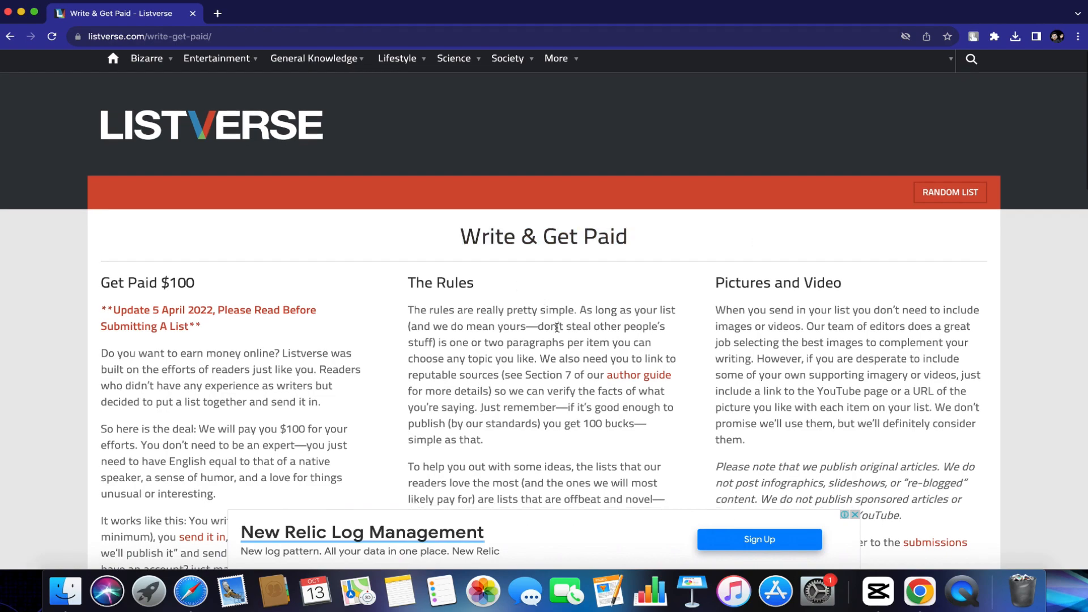
pyautogui.scroll(-3)
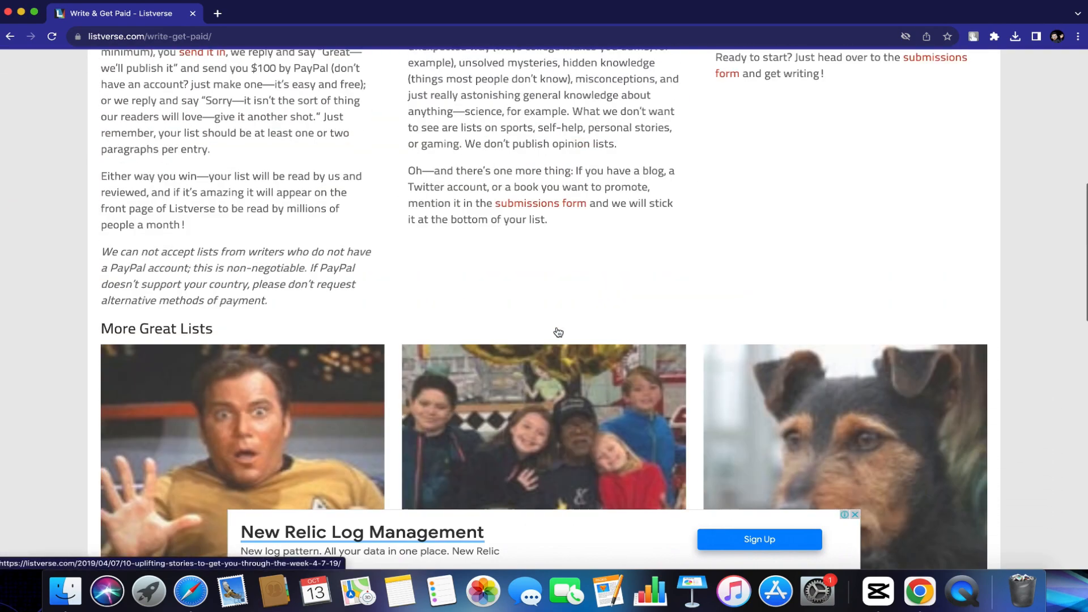
pyautogui.scroll(3)
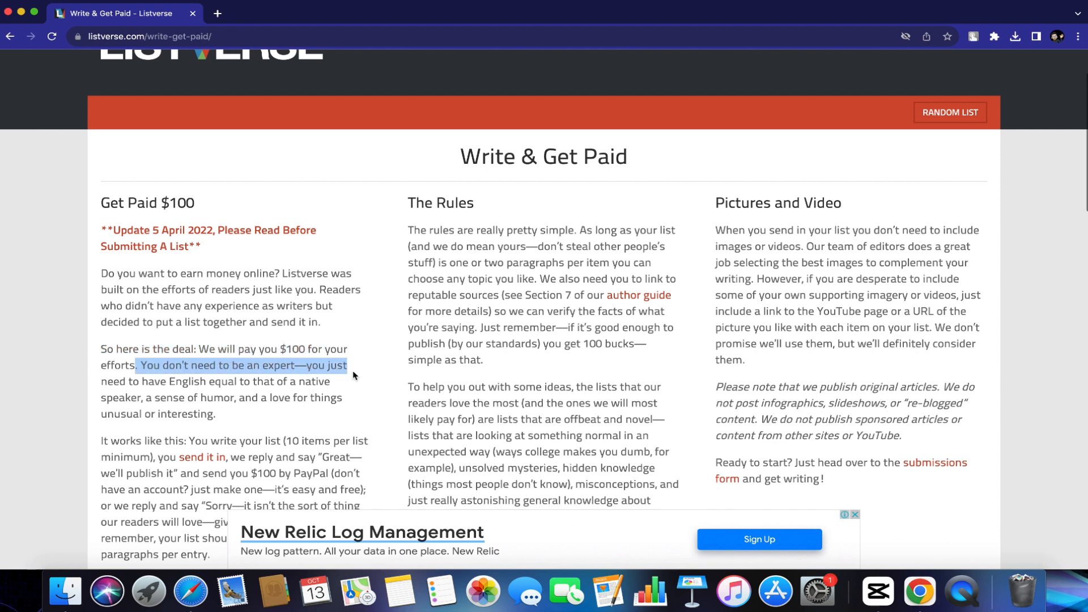
pyautogui.scroll(-3)
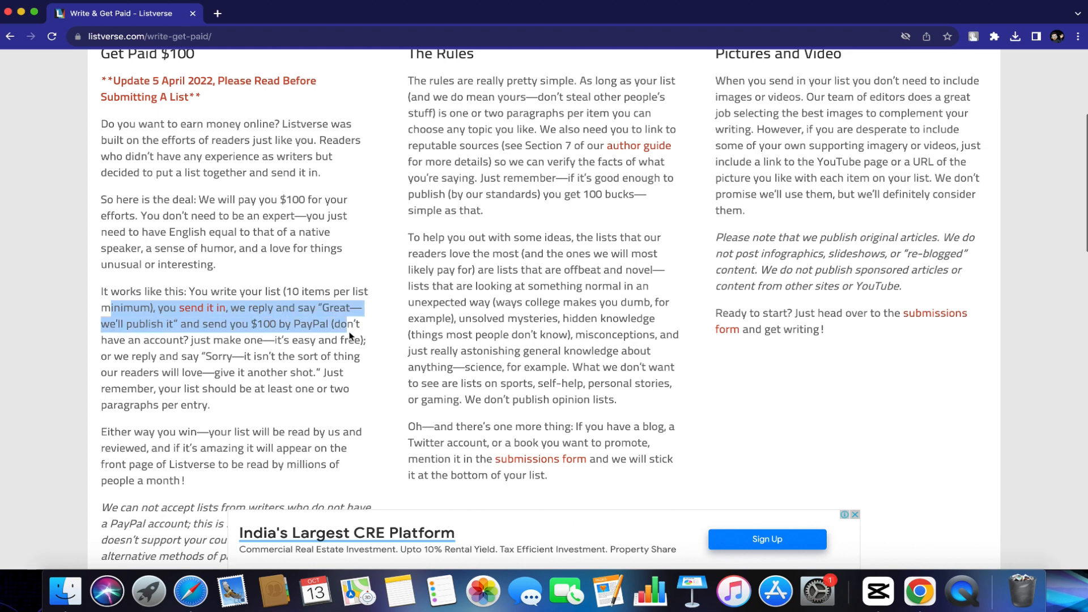
pyautogui.click(330, 340)
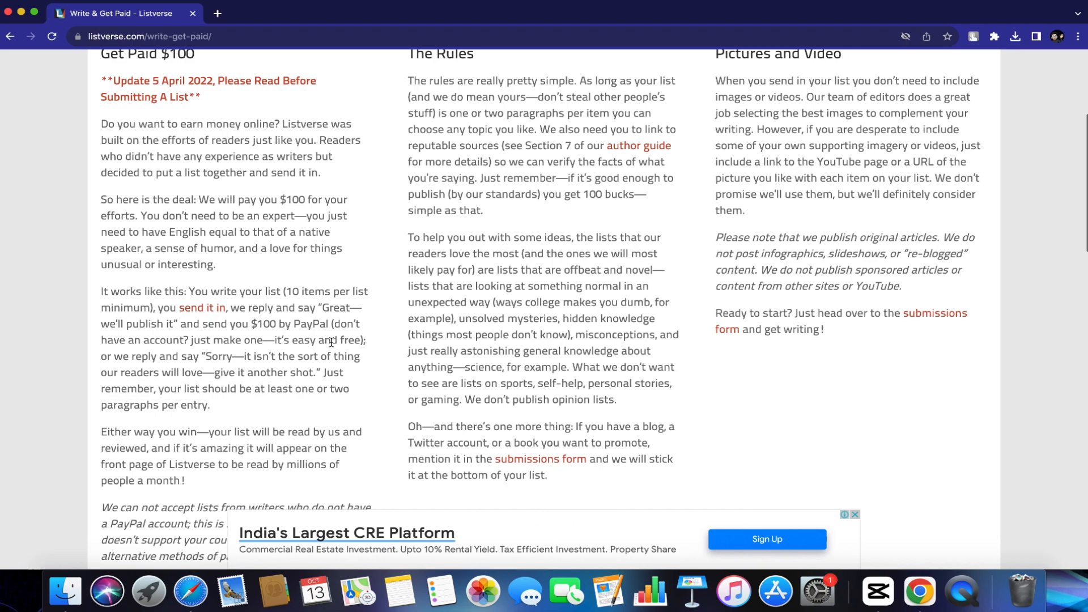
pyautogui.scroll(-3)
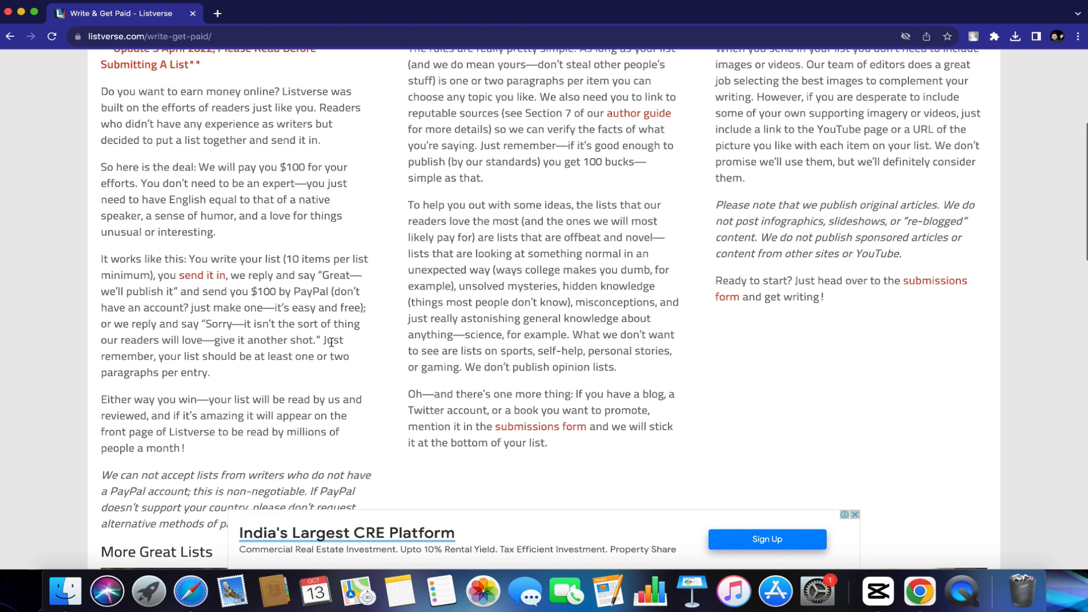
pyautogui.scroll(3)
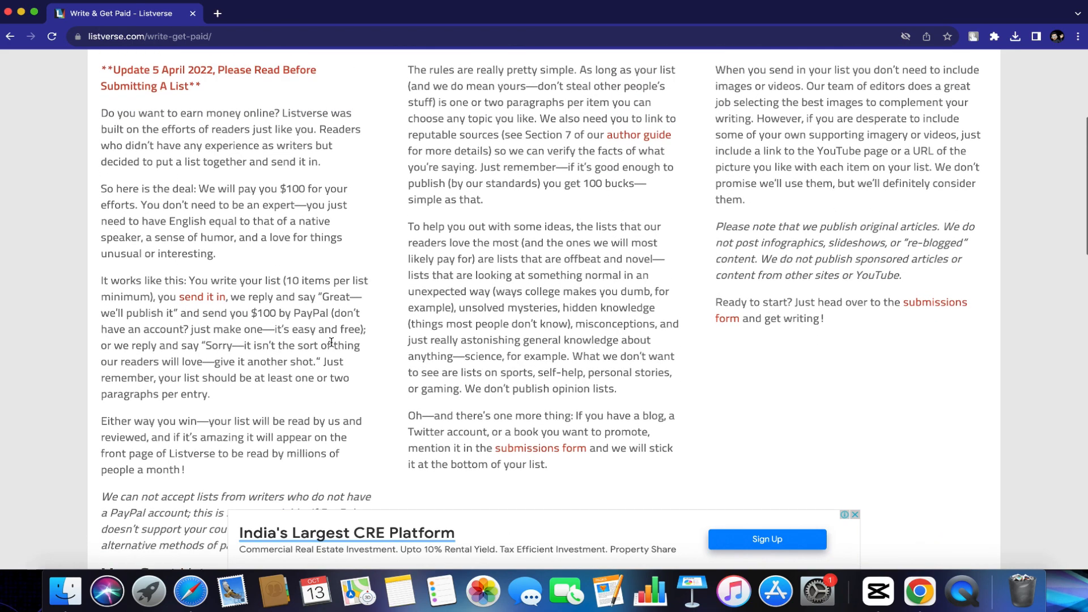
pyautogui.scroll(3)
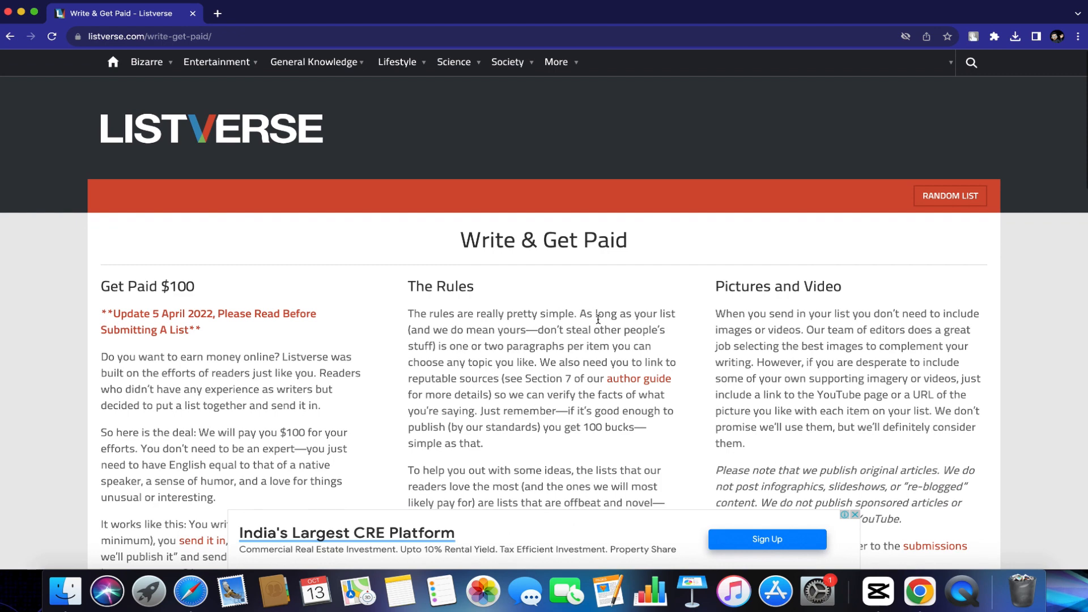
pyautogui.scroll(-3)
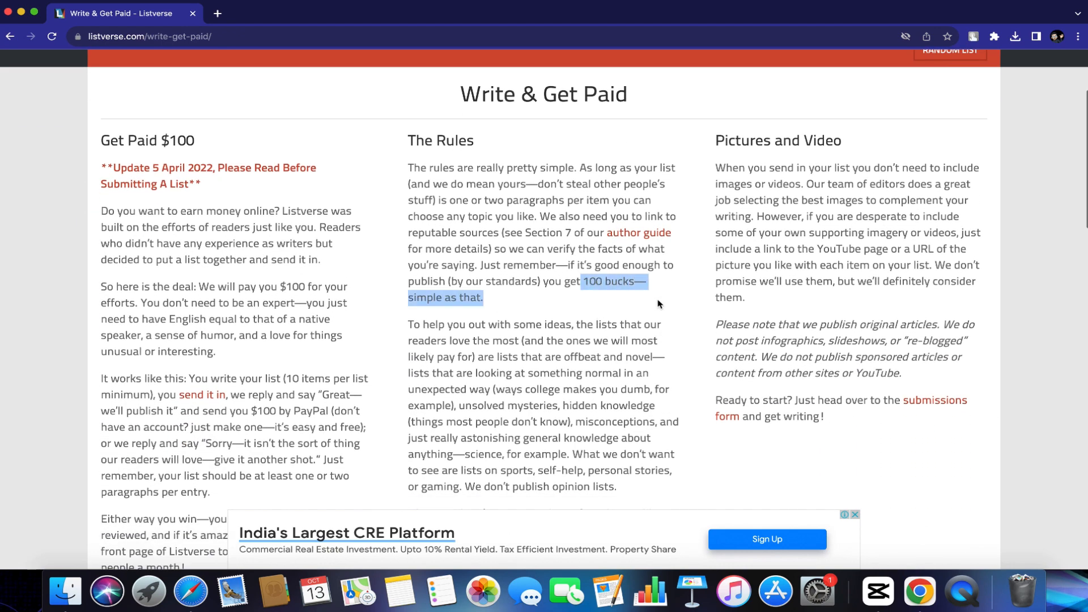
pyautogui.scroll(-3)
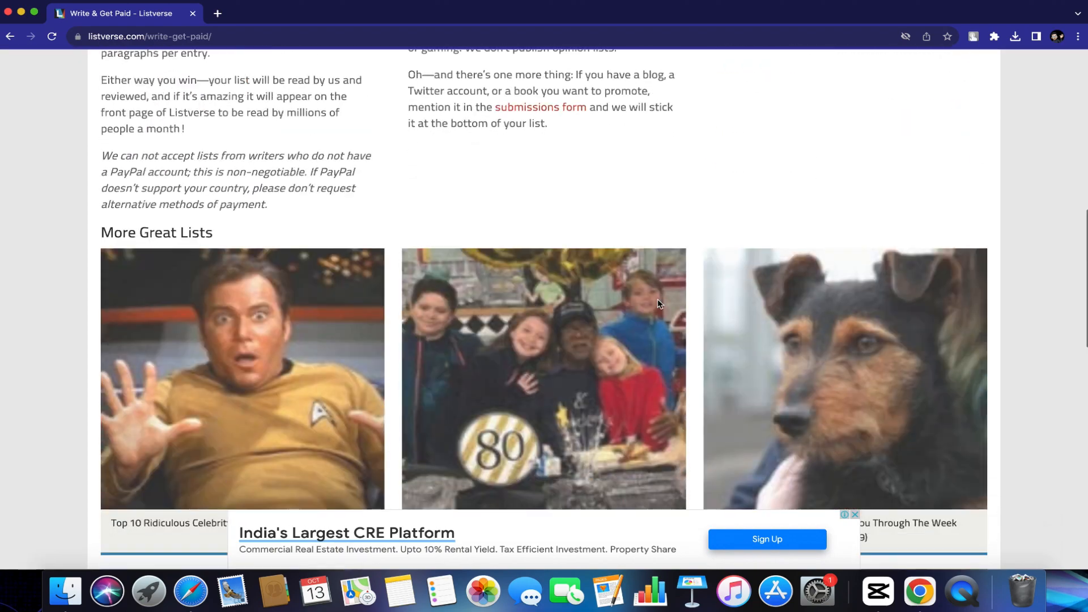
pyautogui.scroll(-3)
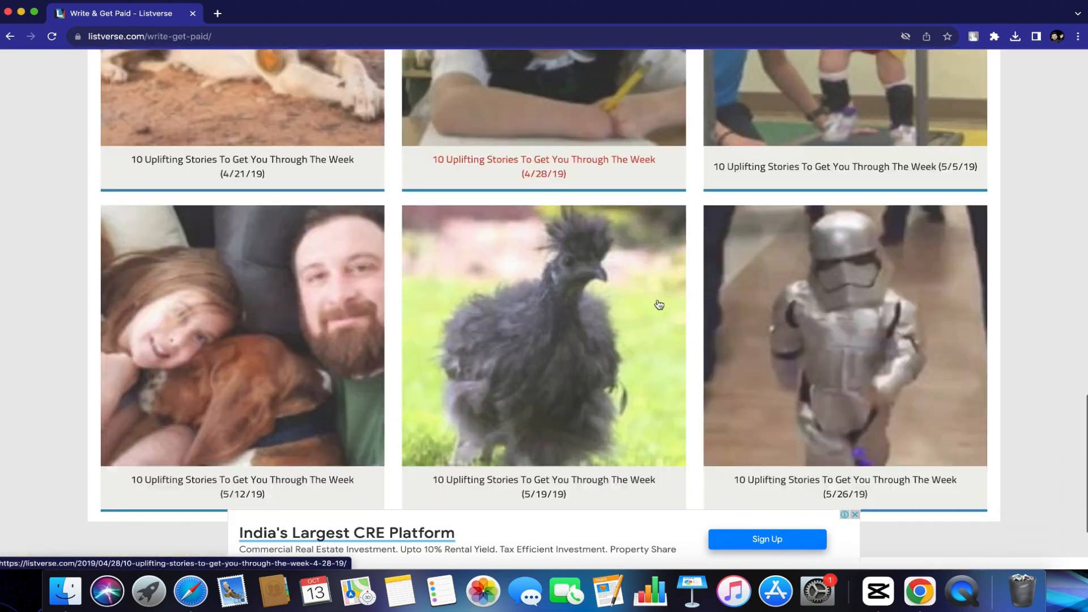
pyautogui.scroll(3)
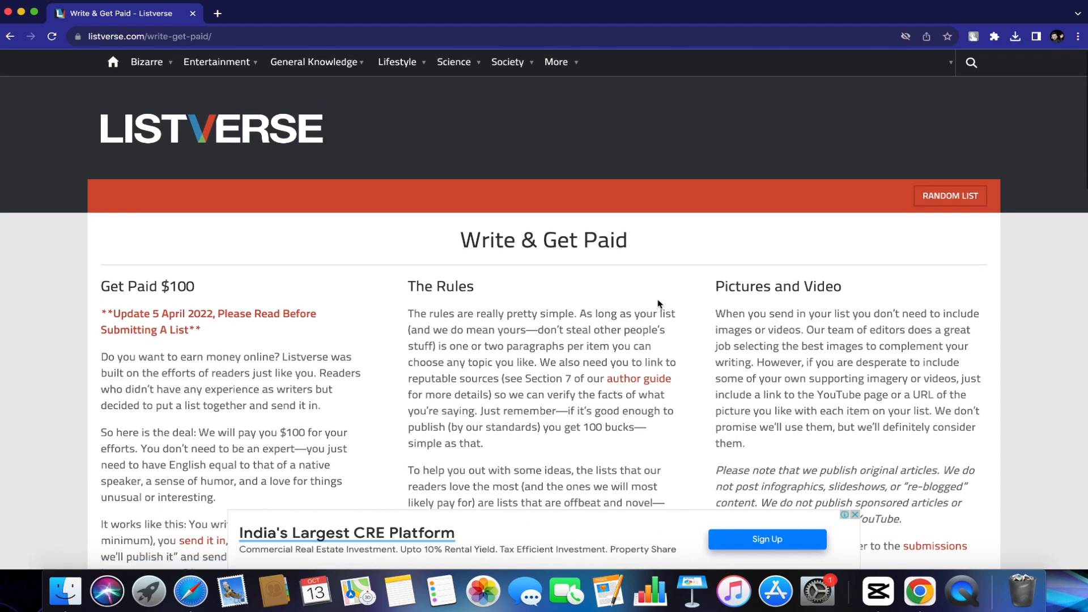
pyautogui.moveTo(330, 161)
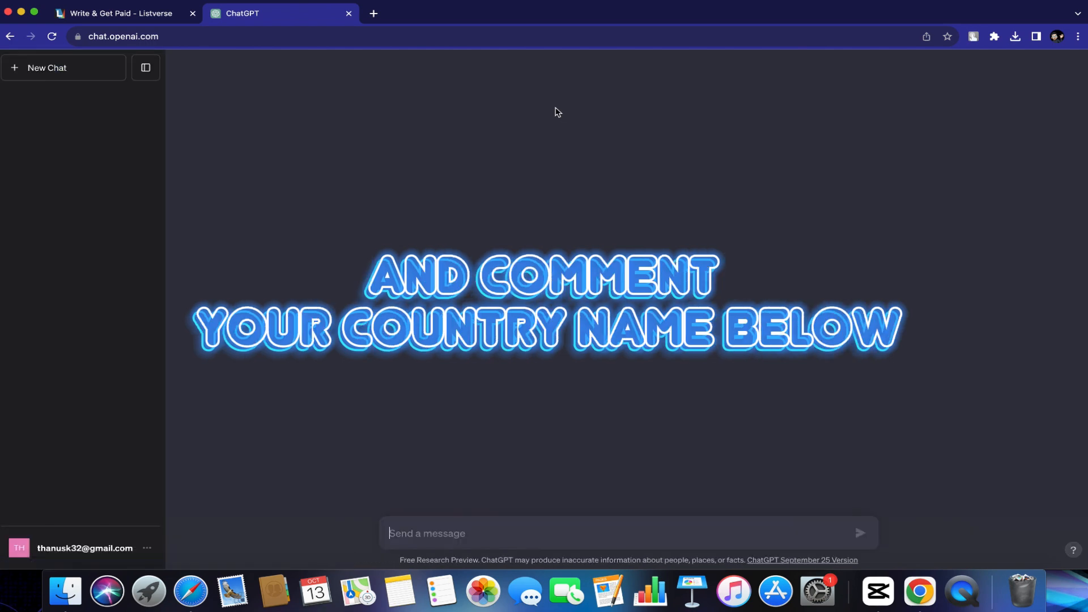
# - Ask ChatGPT to 'write me a good blog articles about top 10 list'
pyautogui.click(145, 67)
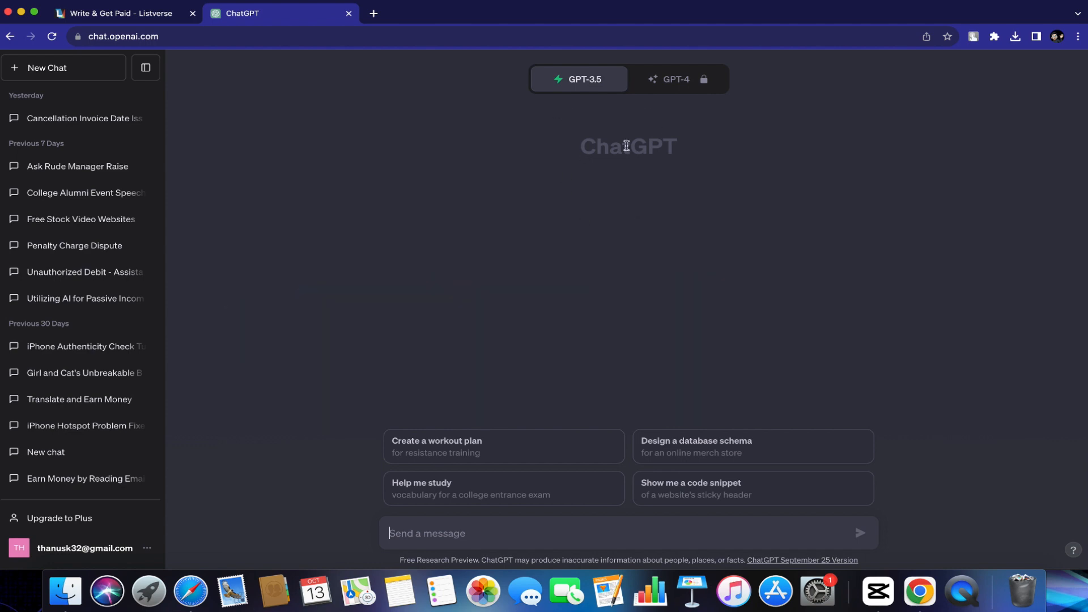
pyautogui.moveTo(619, 201)
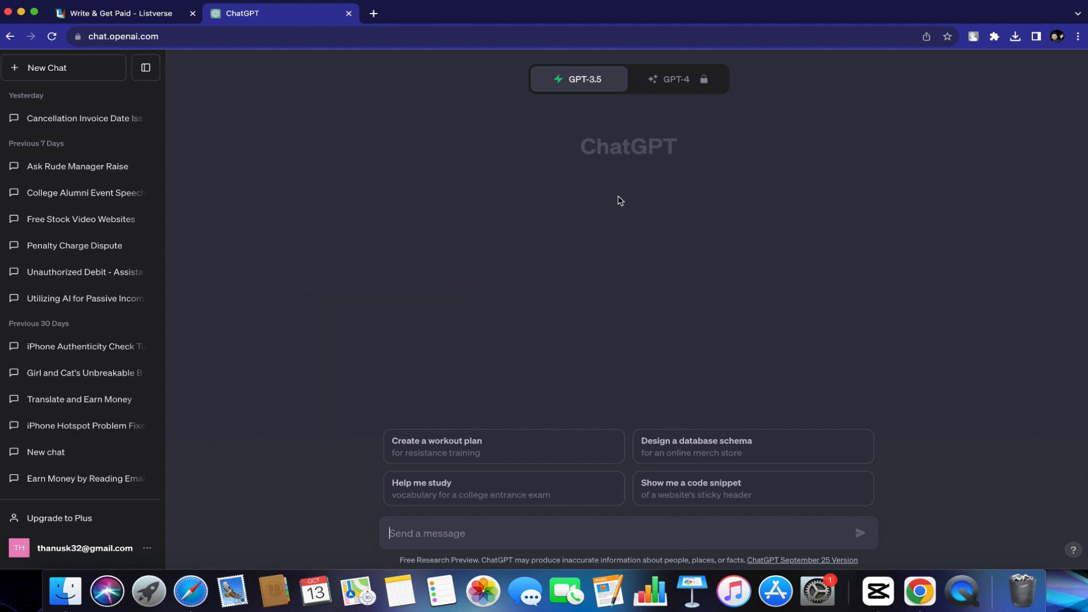
pyautogui.moveTo(696, 381)
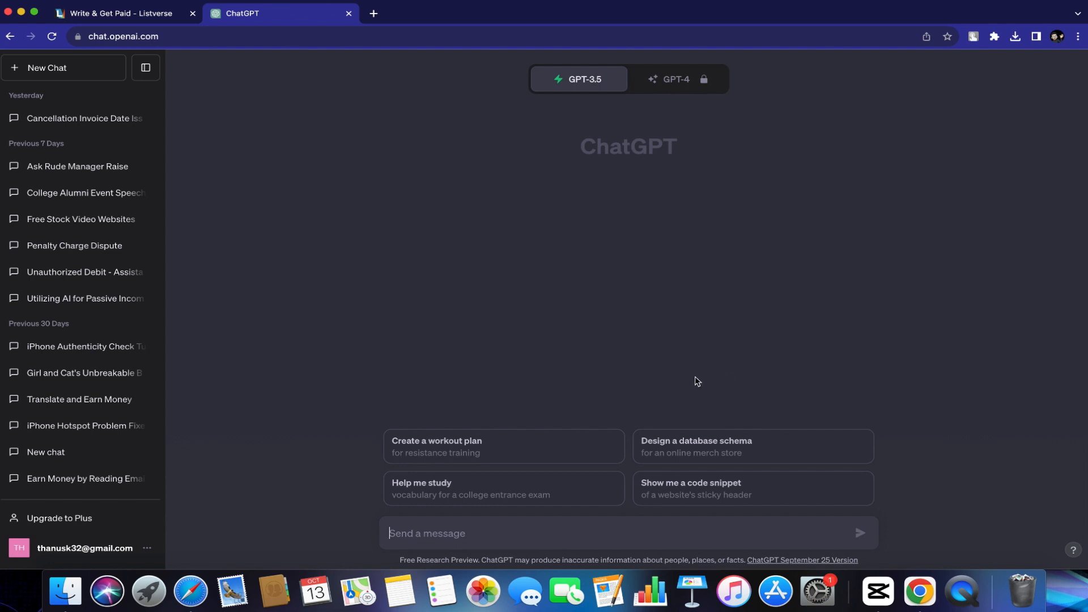
pyautogui.moveTo(668, 374)
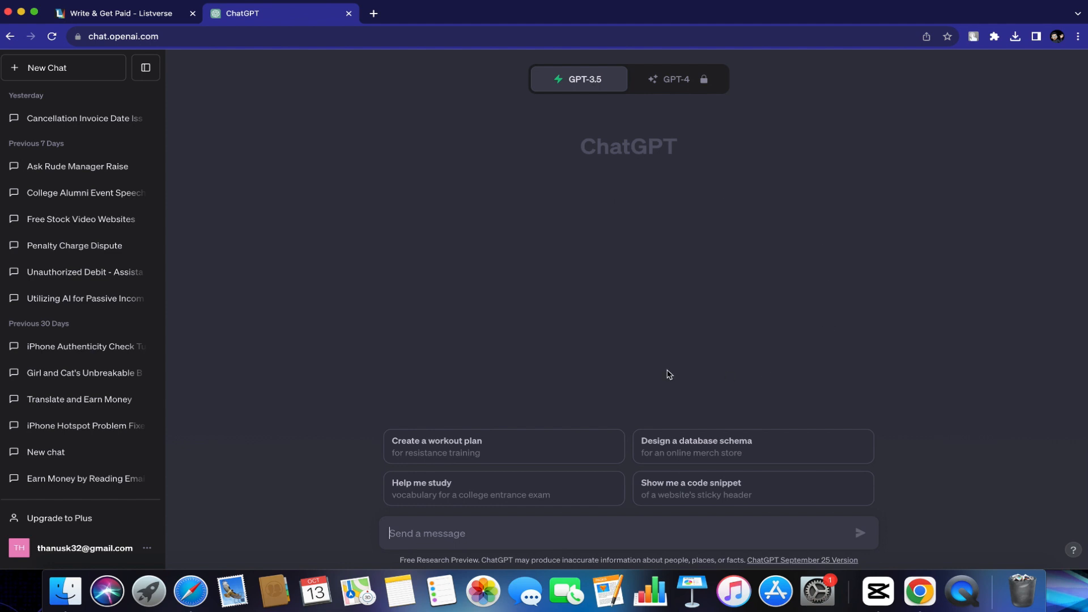
pyautogui.moveTo(470, 547)
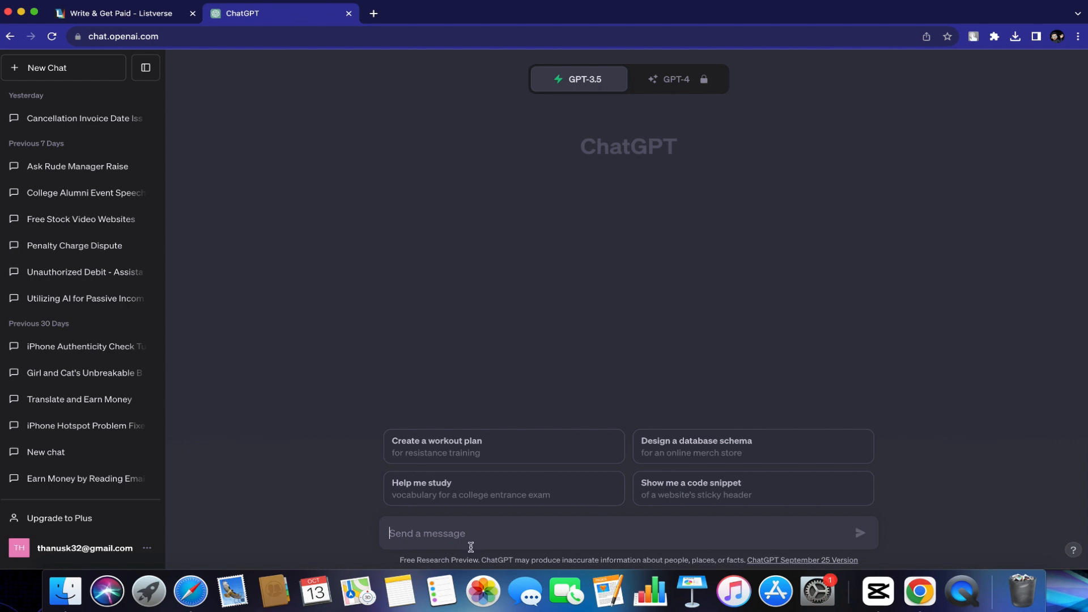
pyautogui.write('write me')
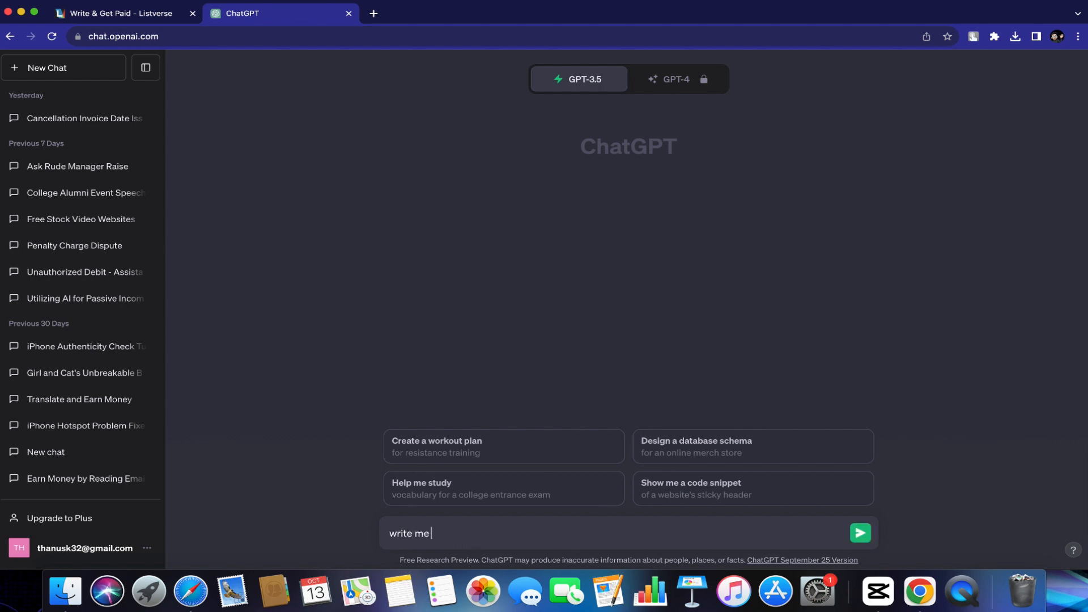
pyautogui.write('a good blog articles about top 1')
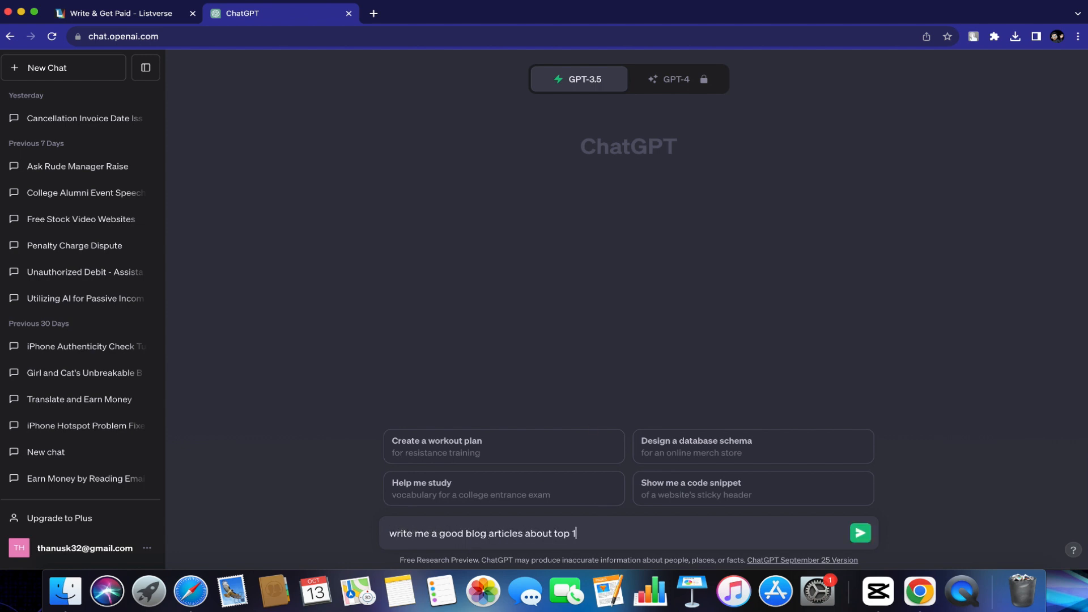
pyautogui.write('0 list')
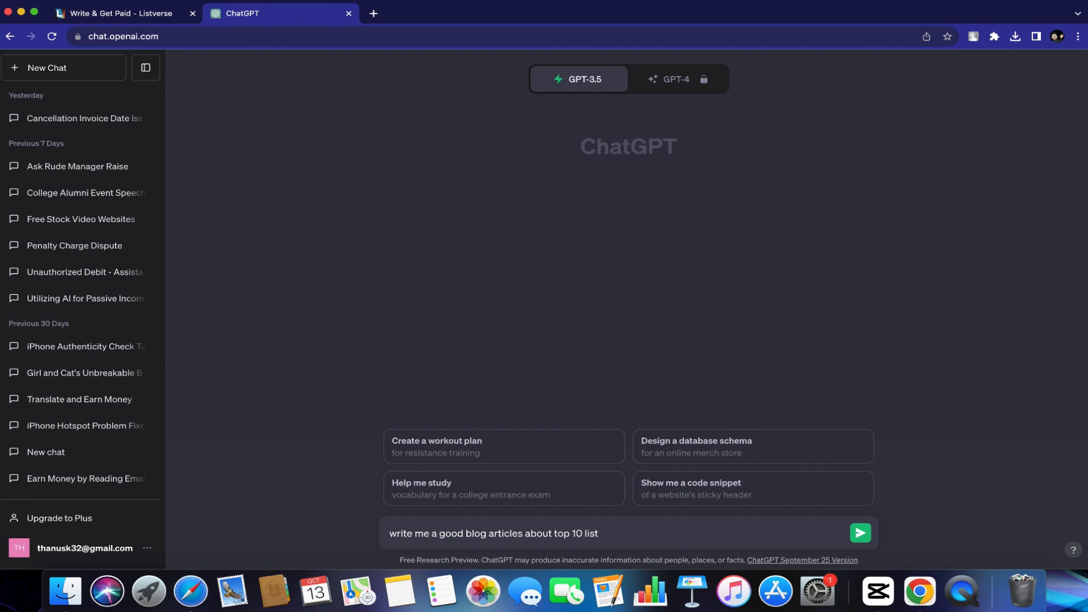
pyautogui.click(860, 532)
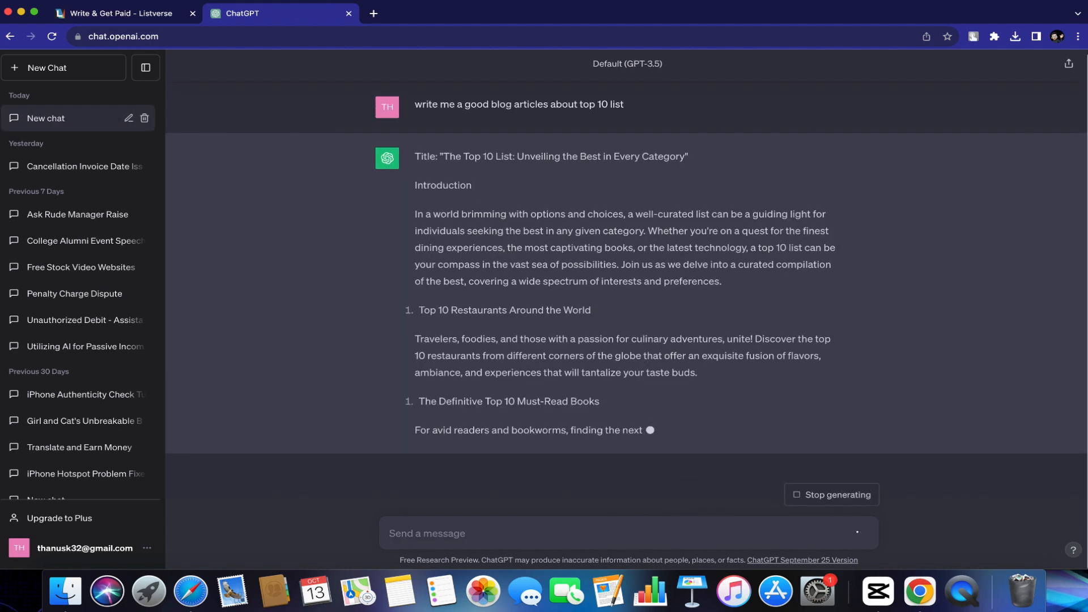
# - Read through the generated article 'The Top 10 List: Unveiling the Best in Every Category'
pyautogui.scroll(-3)
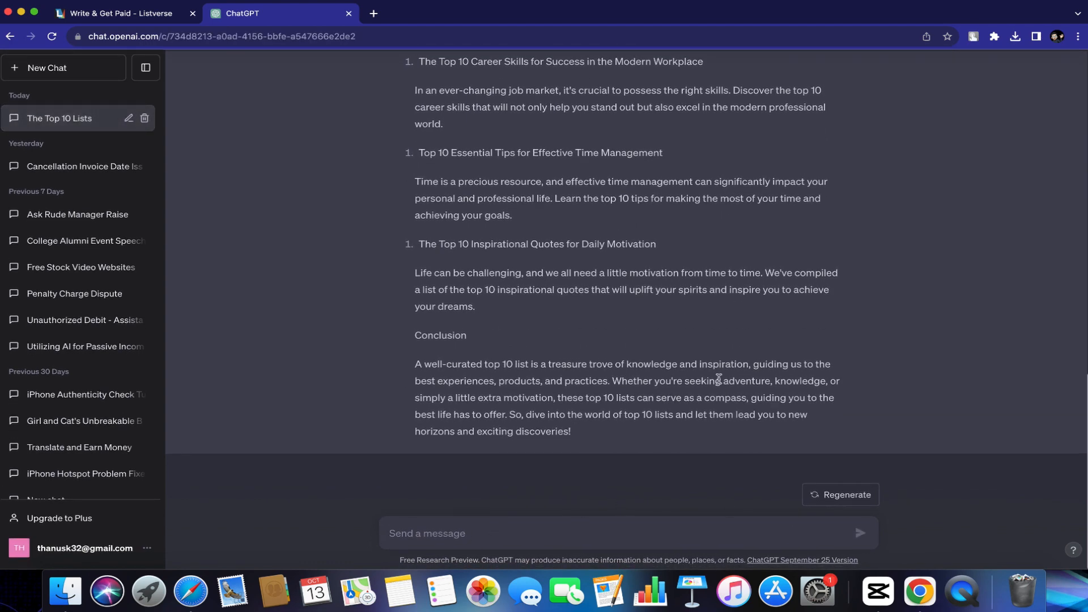
pyautogui.scroll(3)
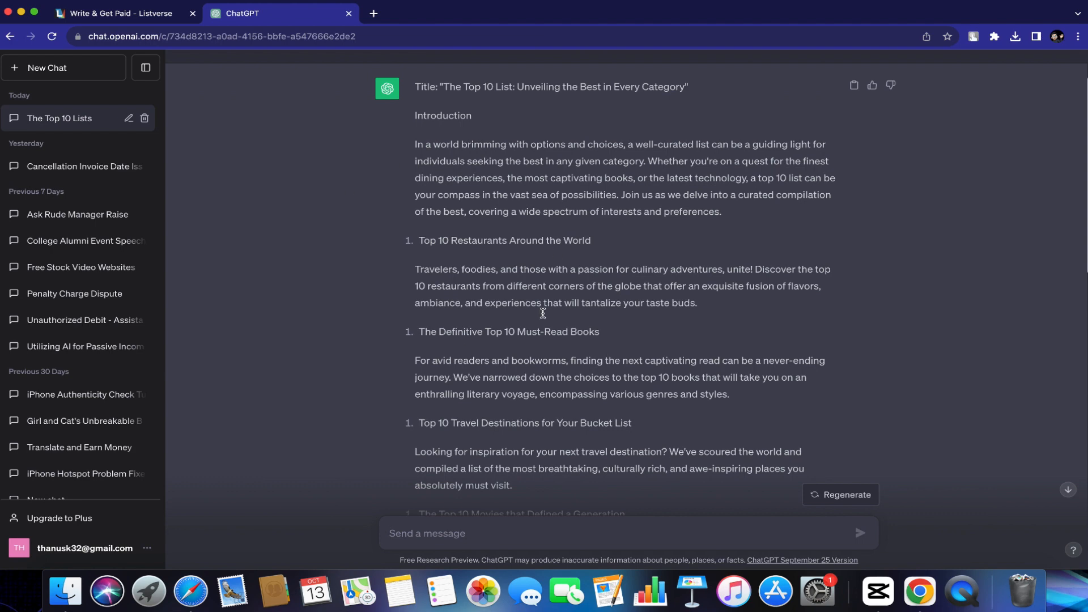
pyautogui.scroll(-3)
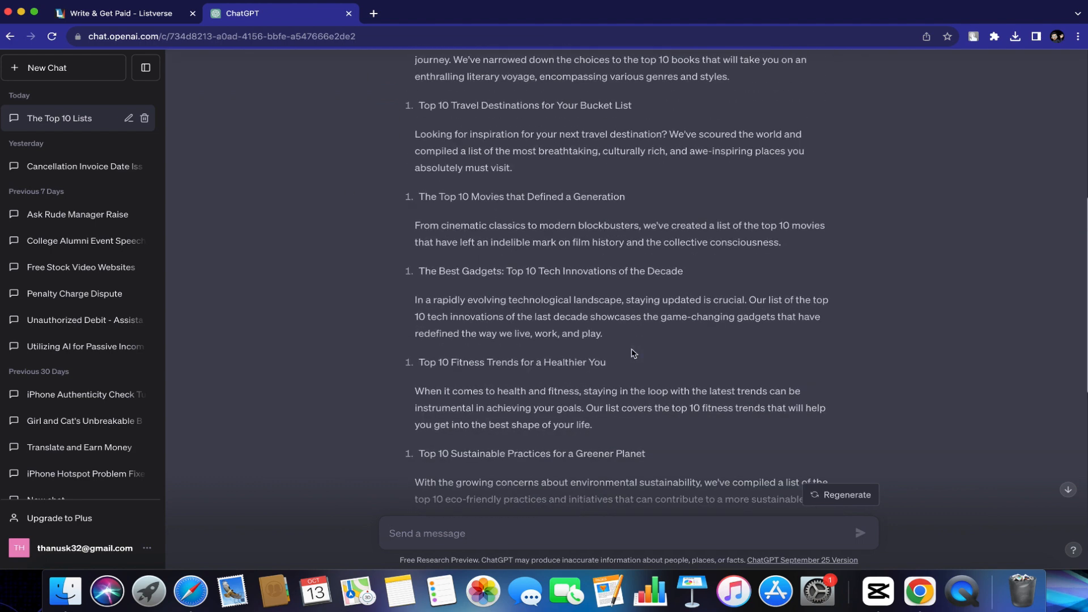
pyautogui.scroll(-3)
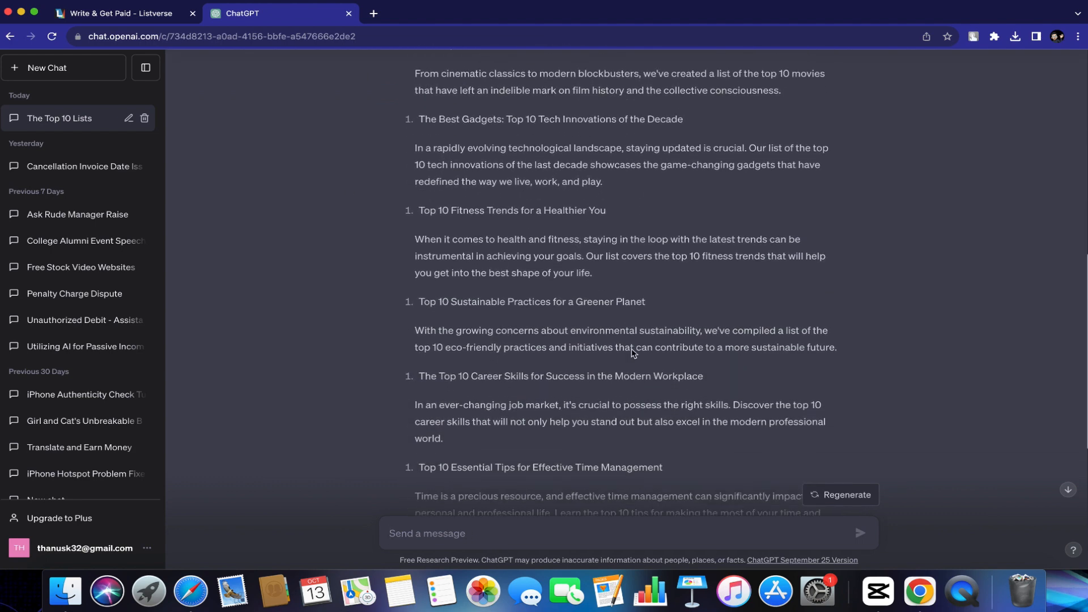
pyautogui.scroll(3)
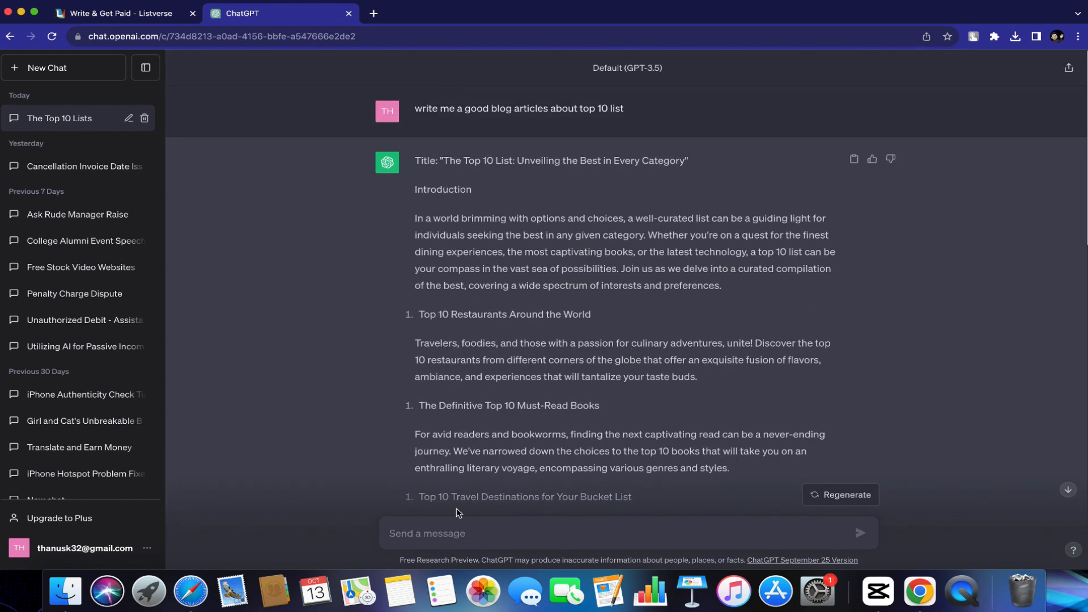
pyautogui.scroll(-3)
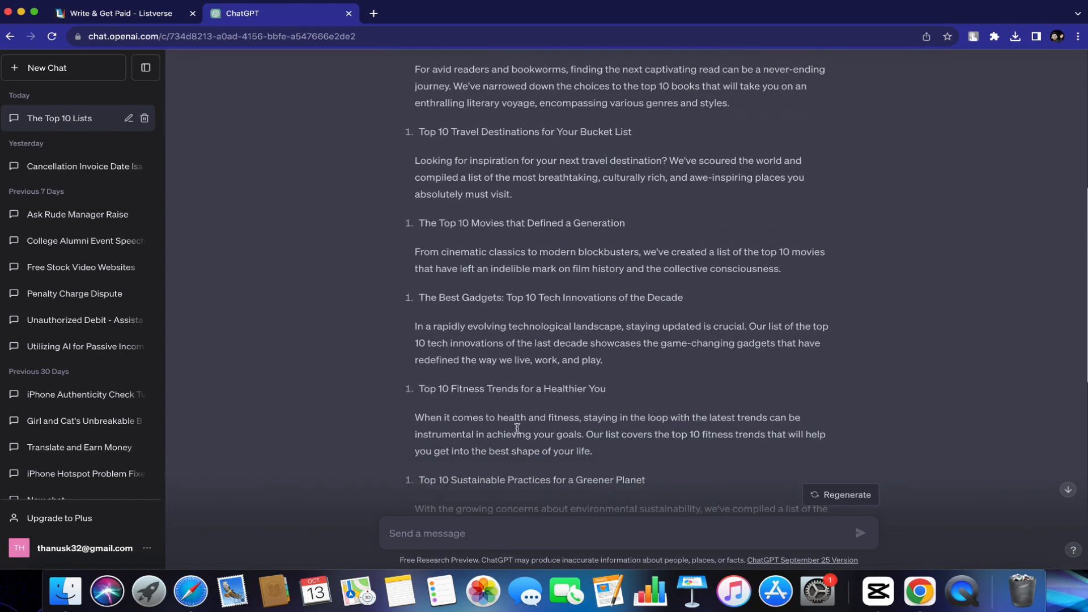
# - Ask ChatGPT for another article on a different subject
pyautogui.write('can')
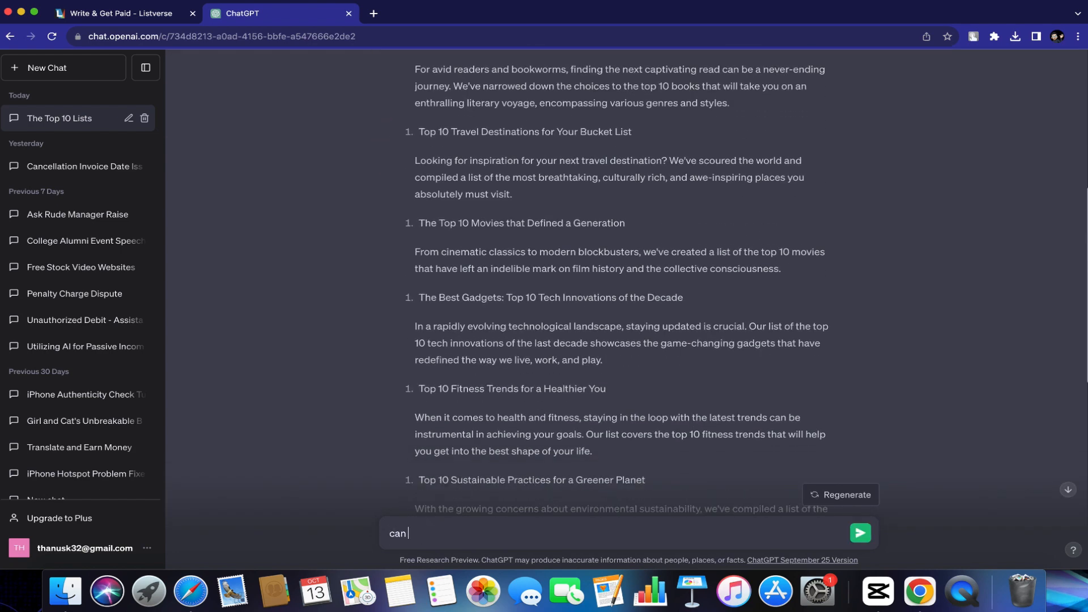
pyautogui.write('you write an other similar article about  a d')
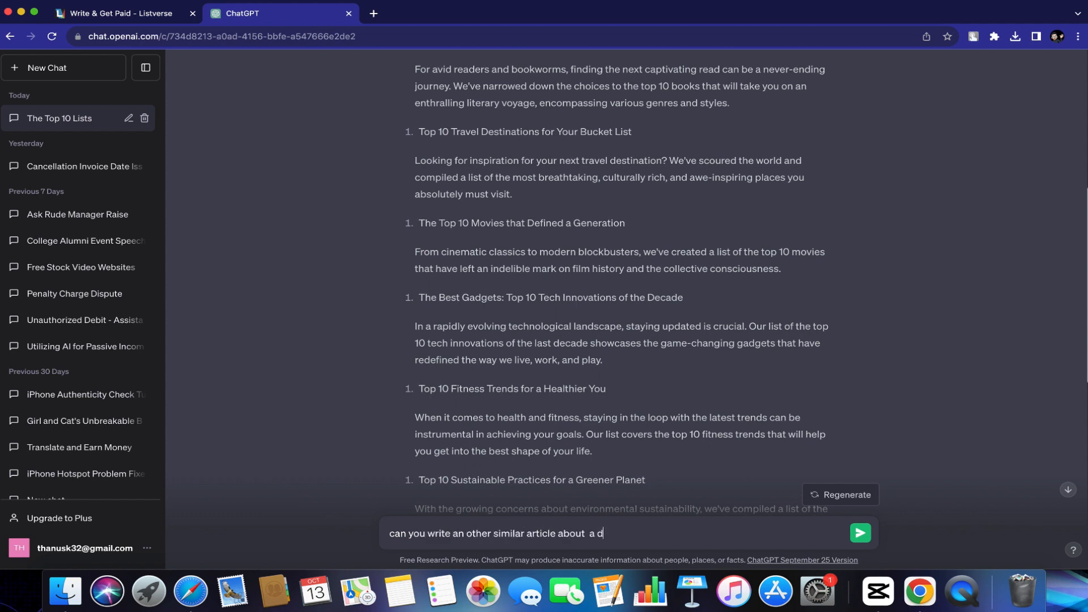
pyautogui.write('ifferent subject')
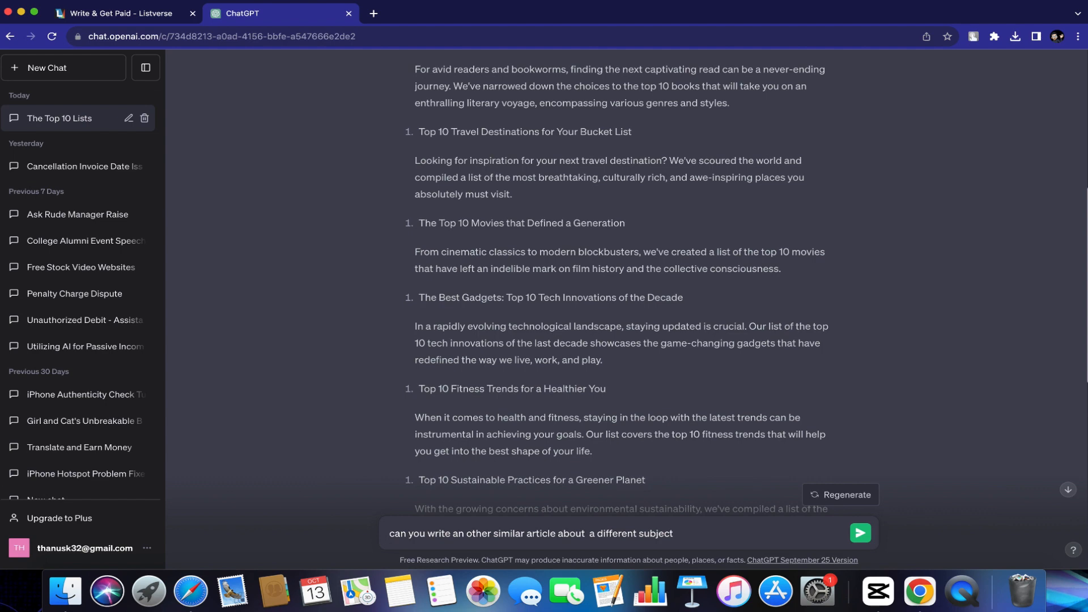
pyautogui.click(859, 532)
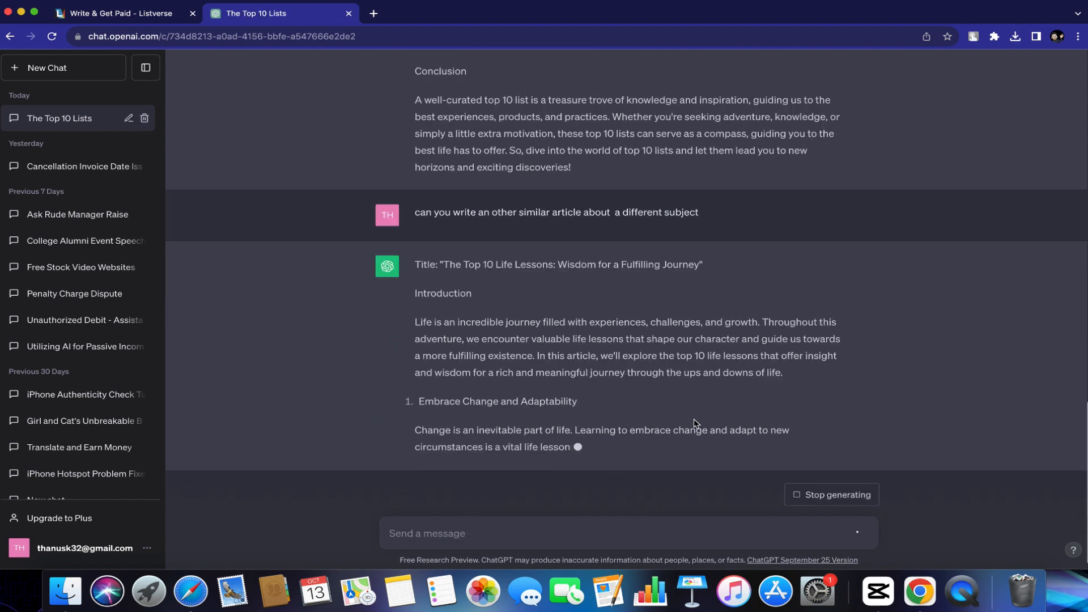
# - Copy the generated 'The Top 10 Life Lessons' article
pyautogui.scroll(-3)
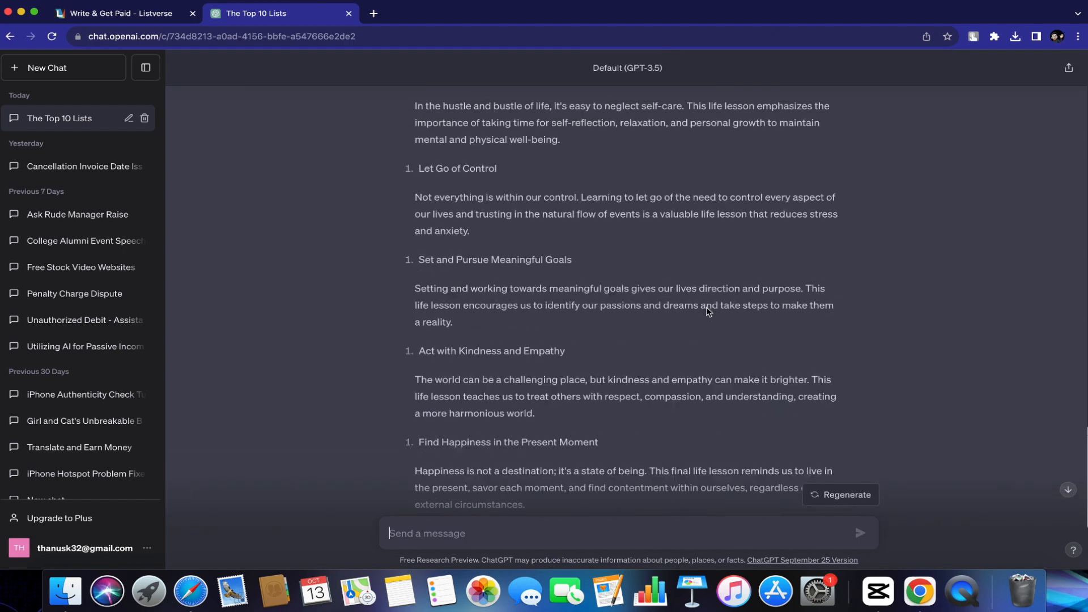
pyautogui.scroll(3)
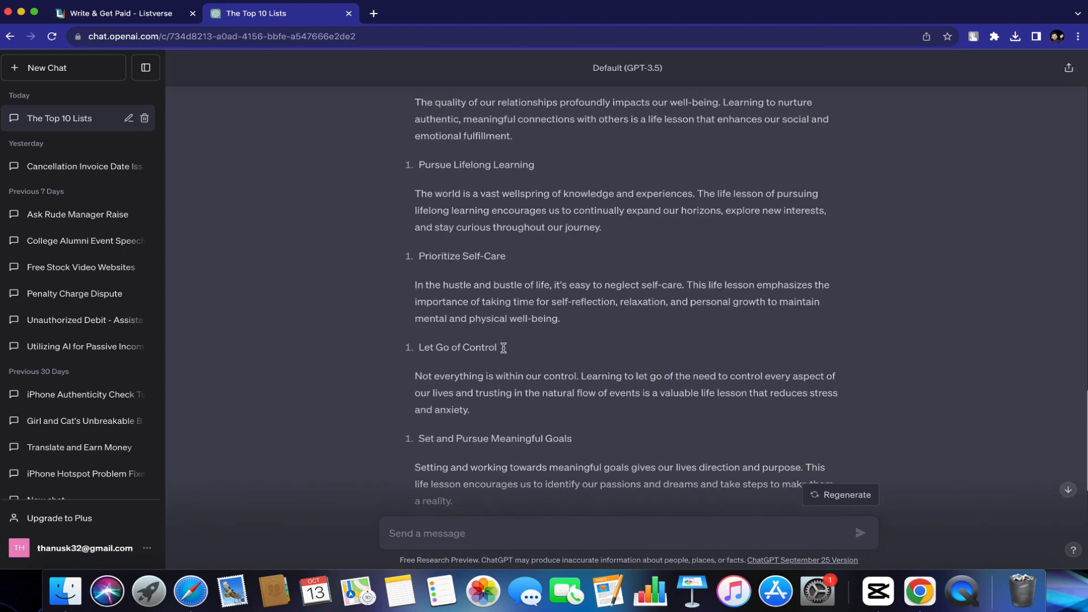
pyautogui.scroll(3)
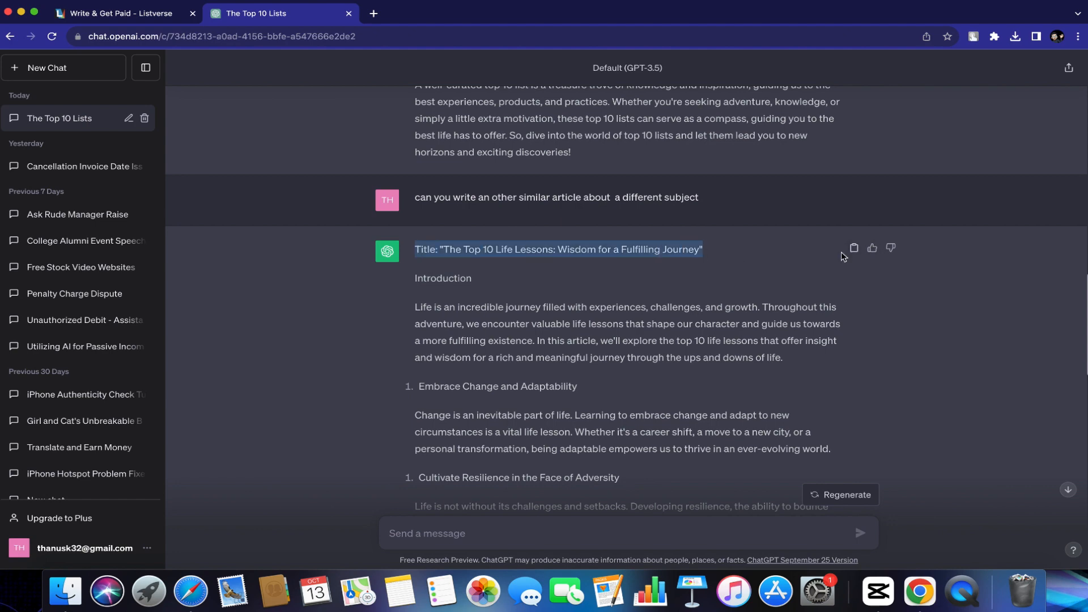
pyautogui.click(854, 248)
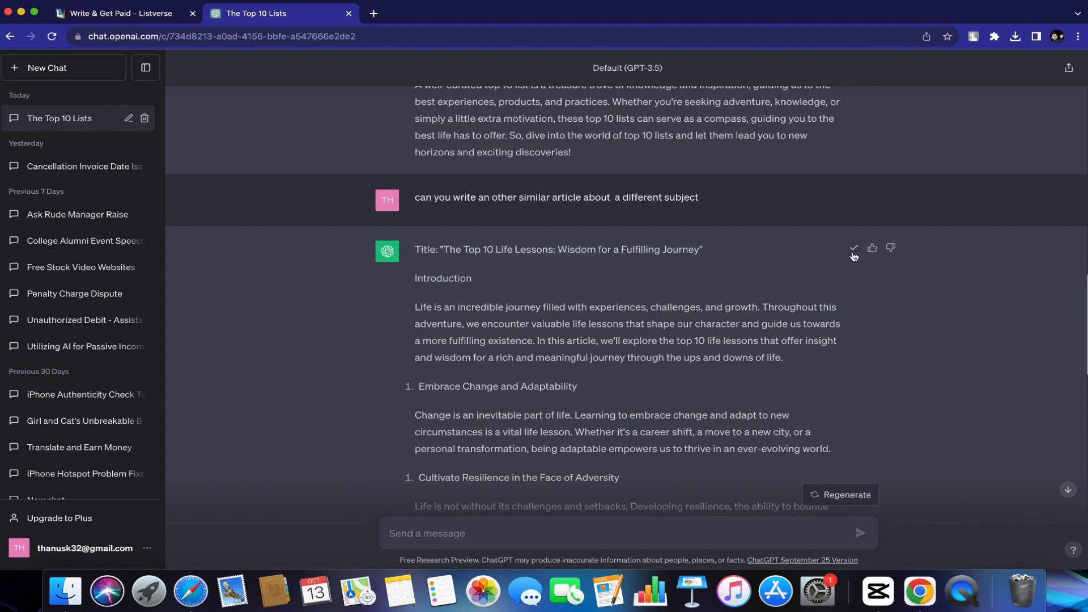
# - Open Listverse's Submit A List form from the Write & Get Paid page
pyautogui.click(121, 13)
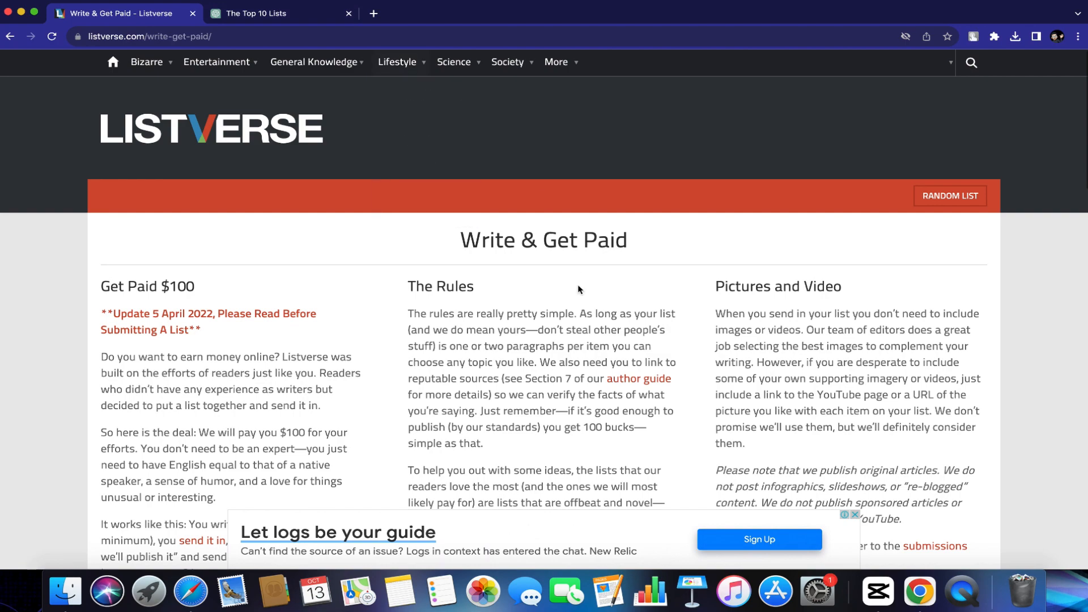
pyautogui.scroll(-3)
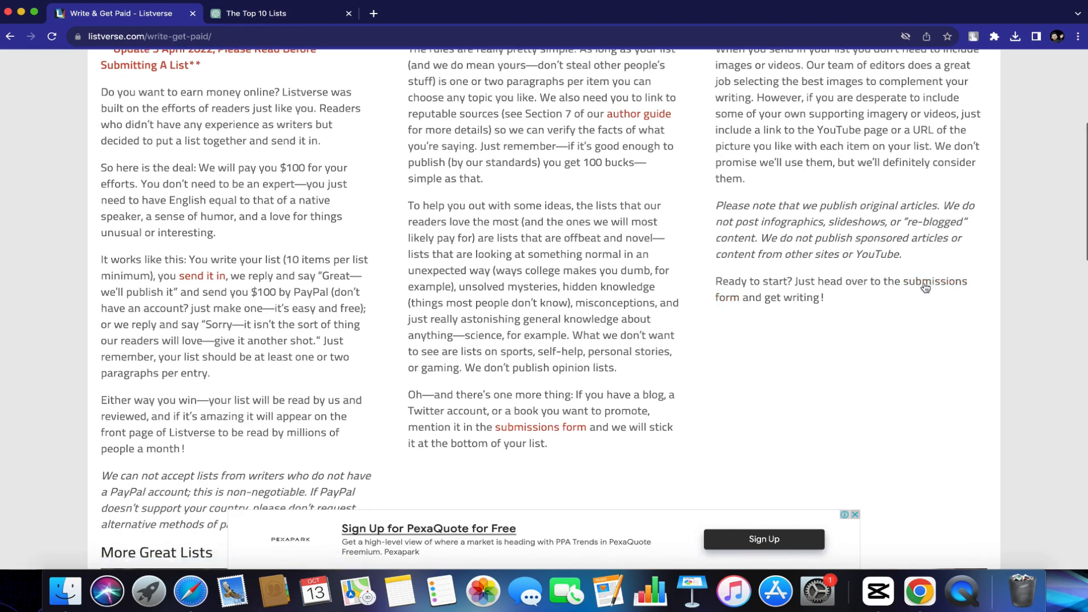
pyautogui.click(929, 287)
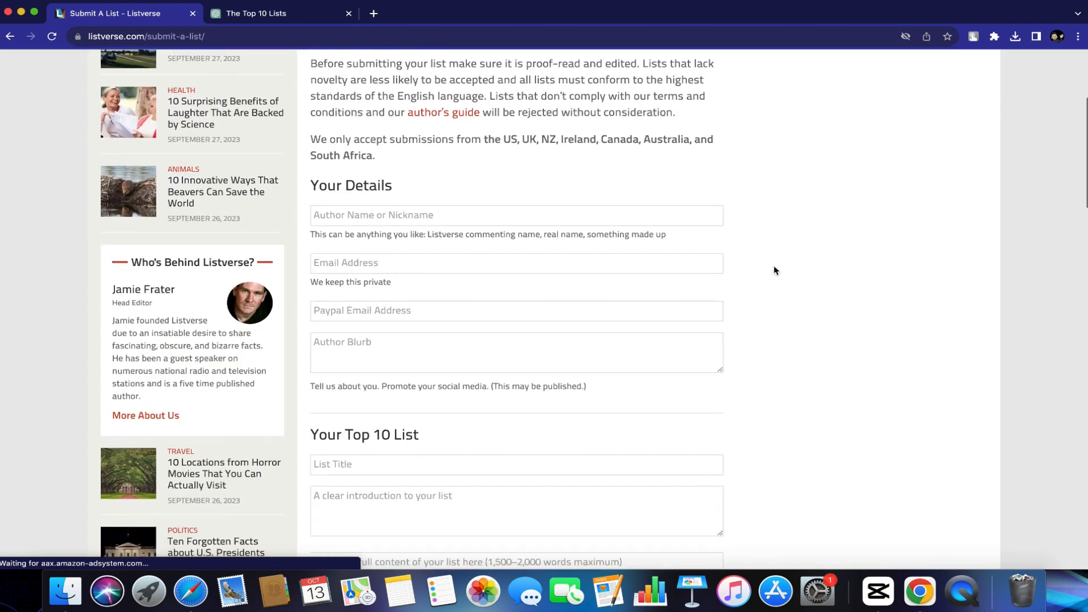
pyautogui.scroll(3)
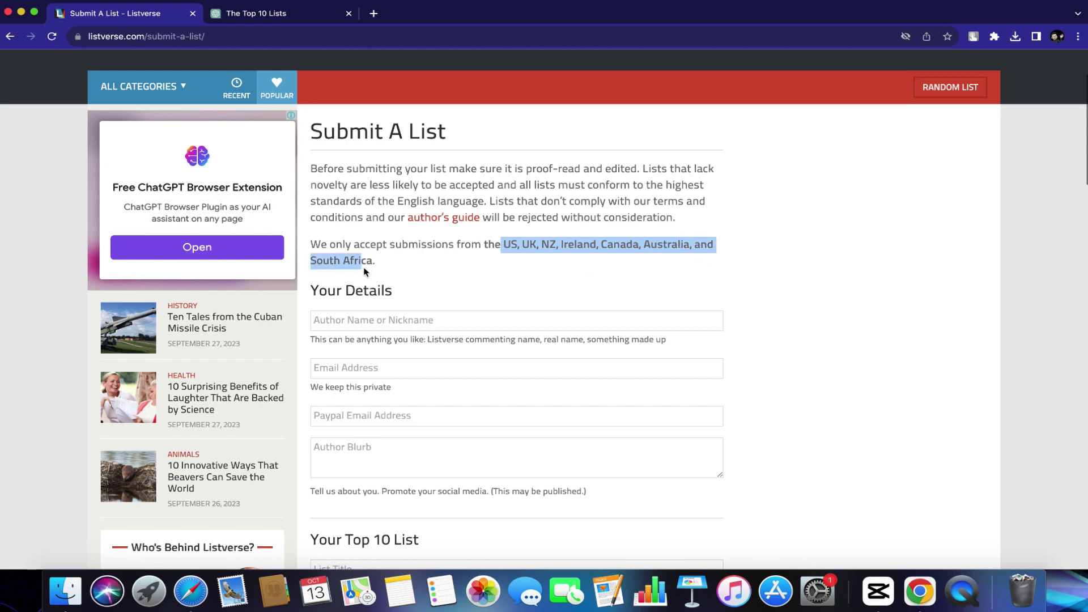
pyautogui.scroll(-3)
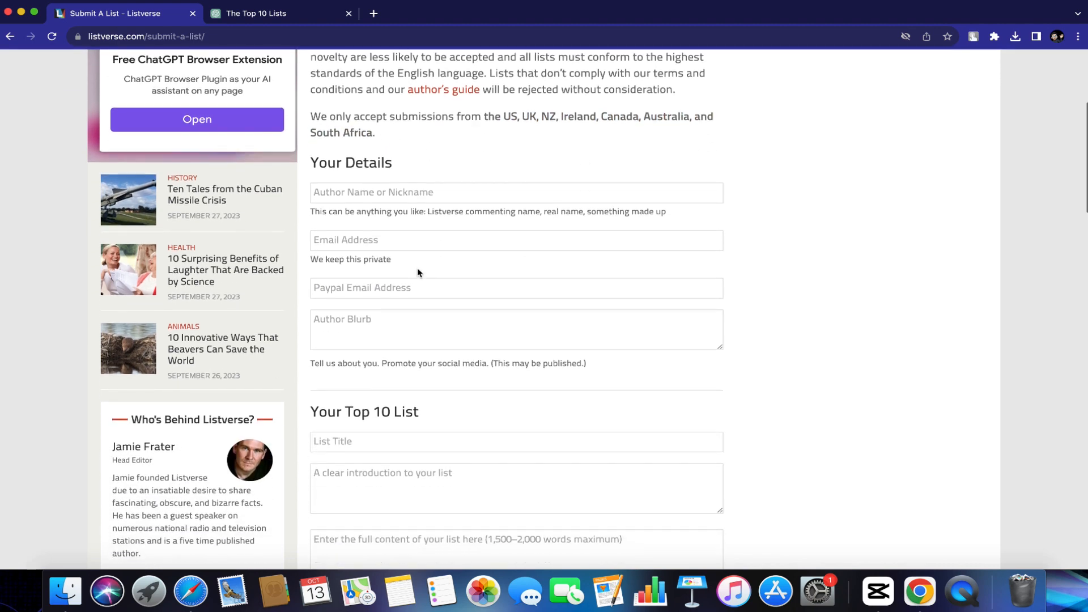
pyautogui.scroll(-3)
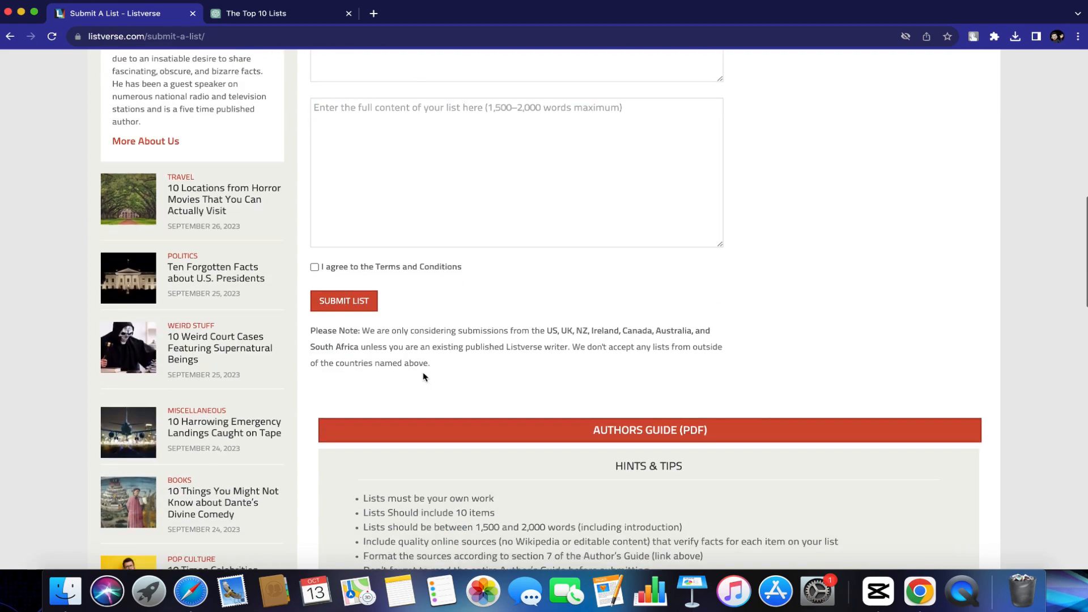
pyautogui.scroll(-3)
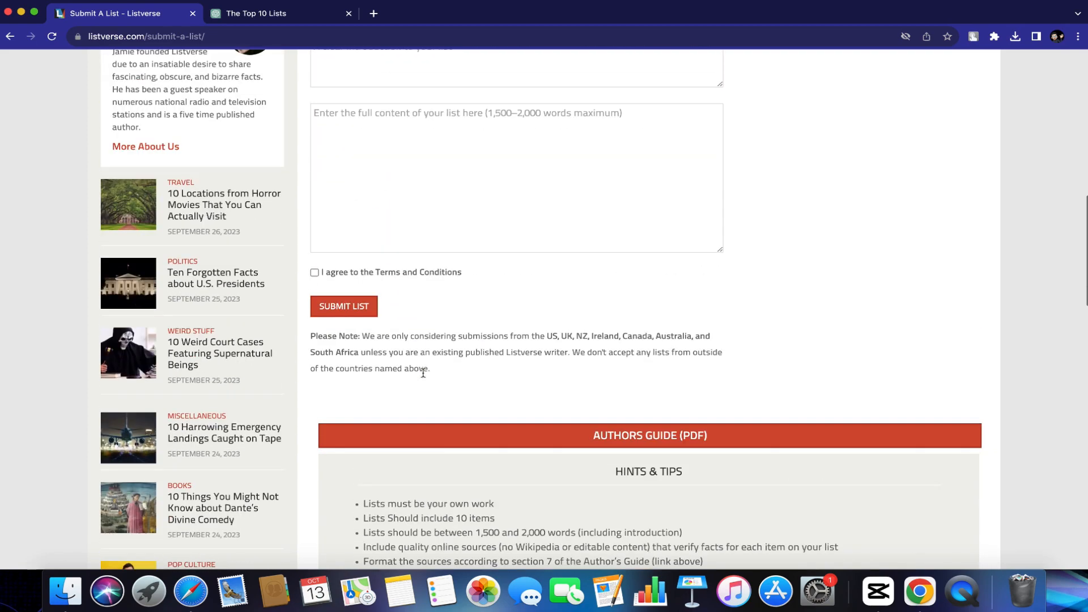
pyautogui.scroll(3)
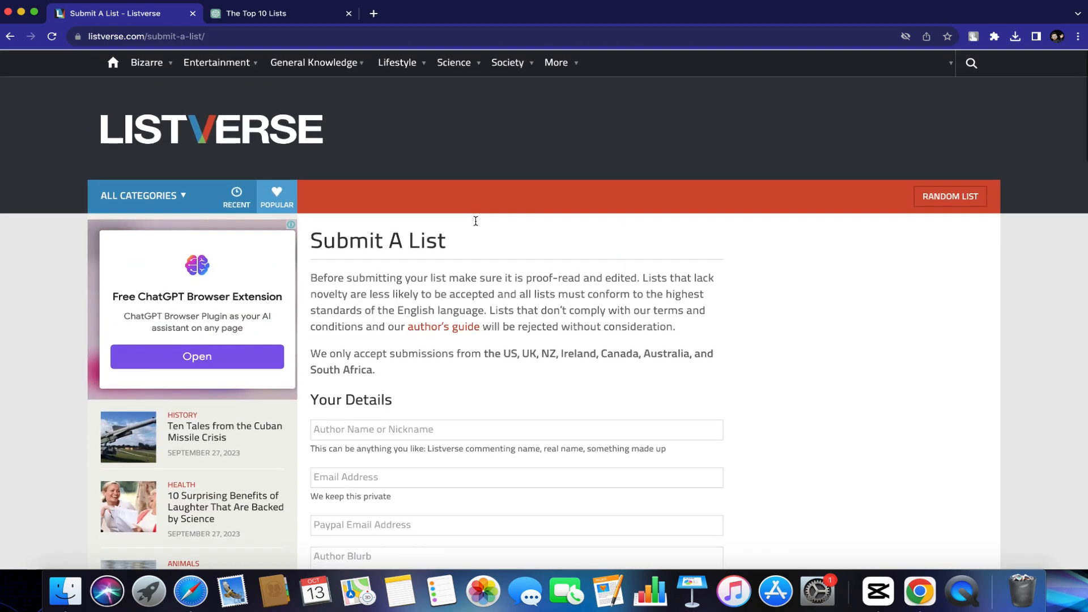
pyautogui.click(516, 429)
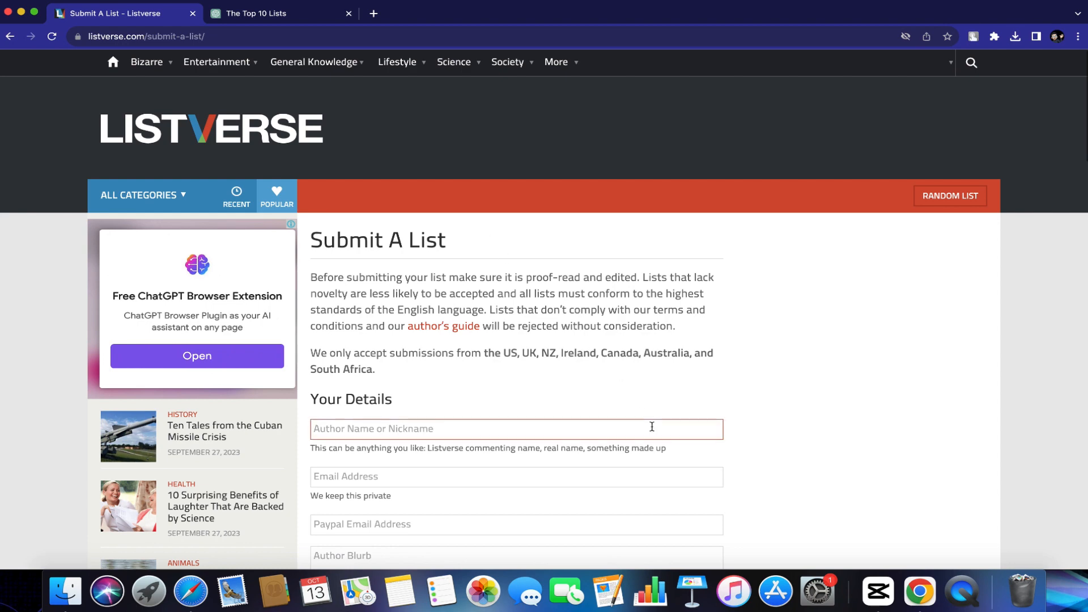
pyautogui.scroll(-3)
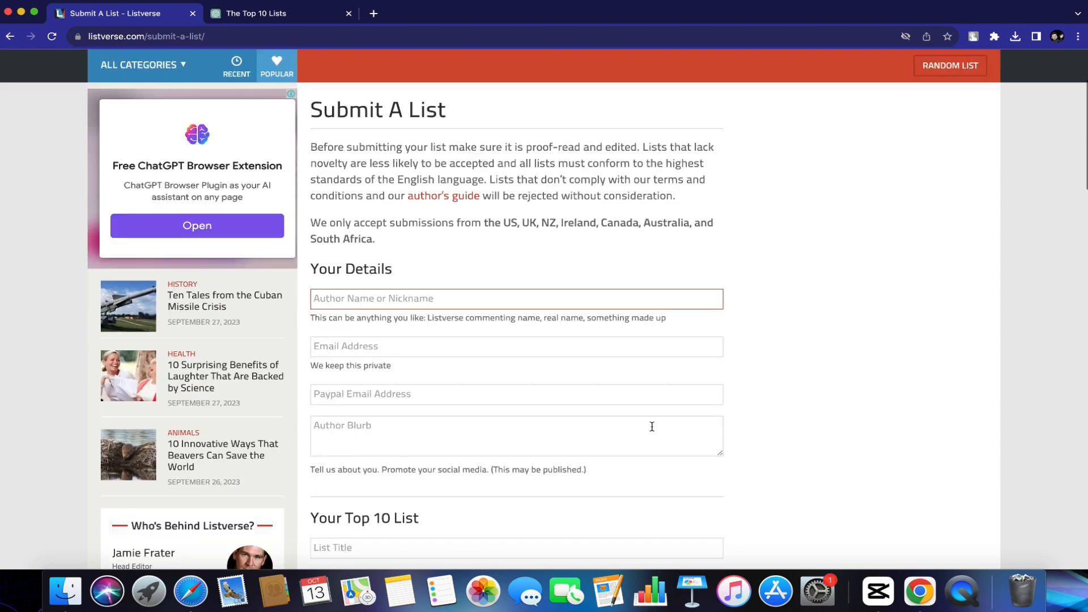
pyautogui.scroll(-3)
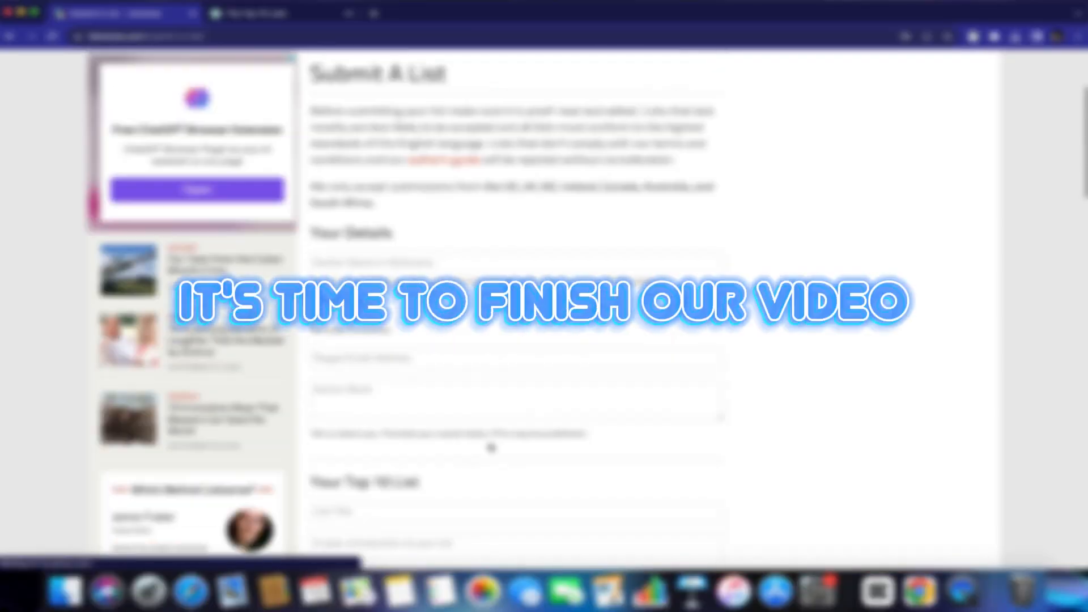
# - Scroll the Listverse home page's latest lists down to the footer
pyautogui.scroll(3)
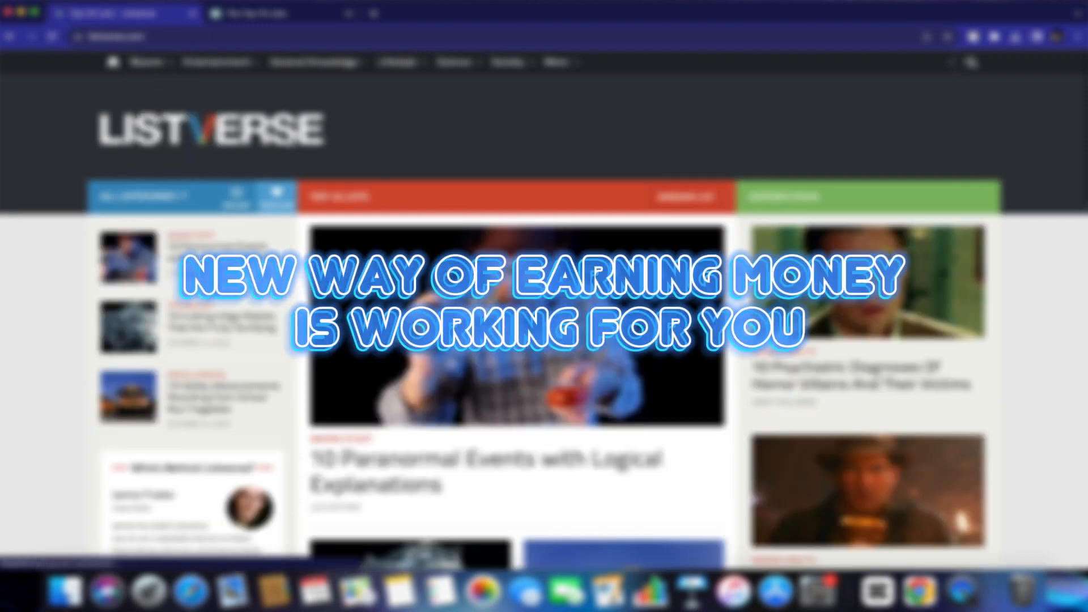
pyautogui.scroll(-3)
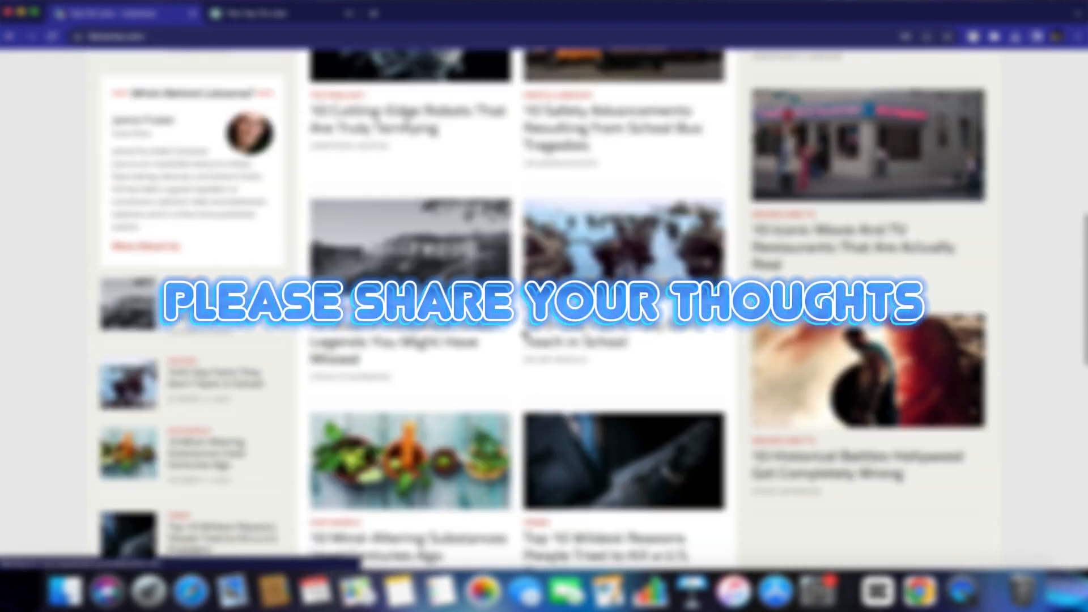
pyautogui.scroll(3)
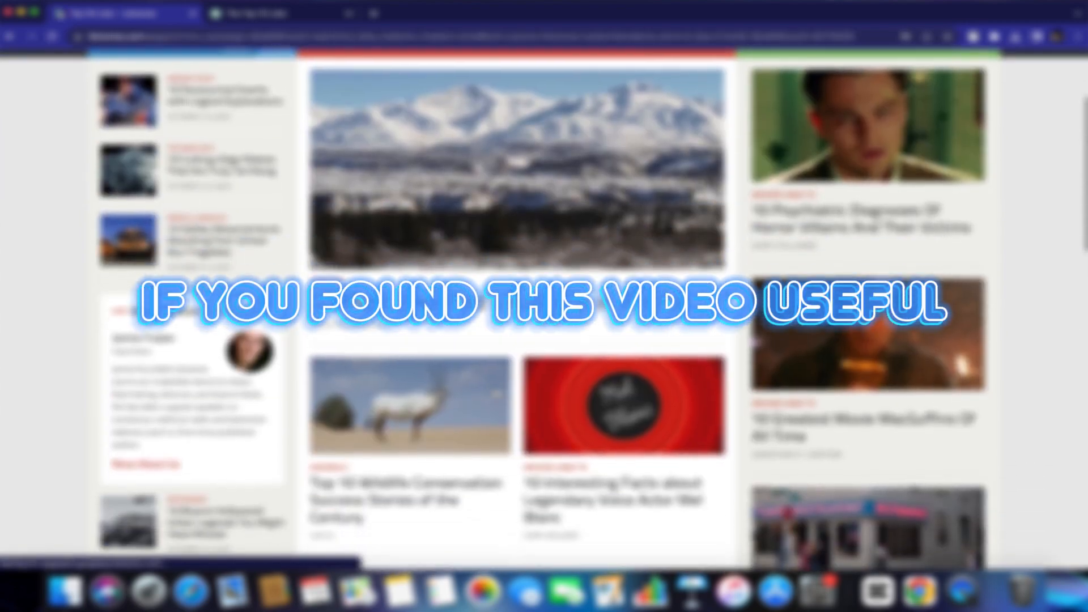
pyautogui.scroll(-3)
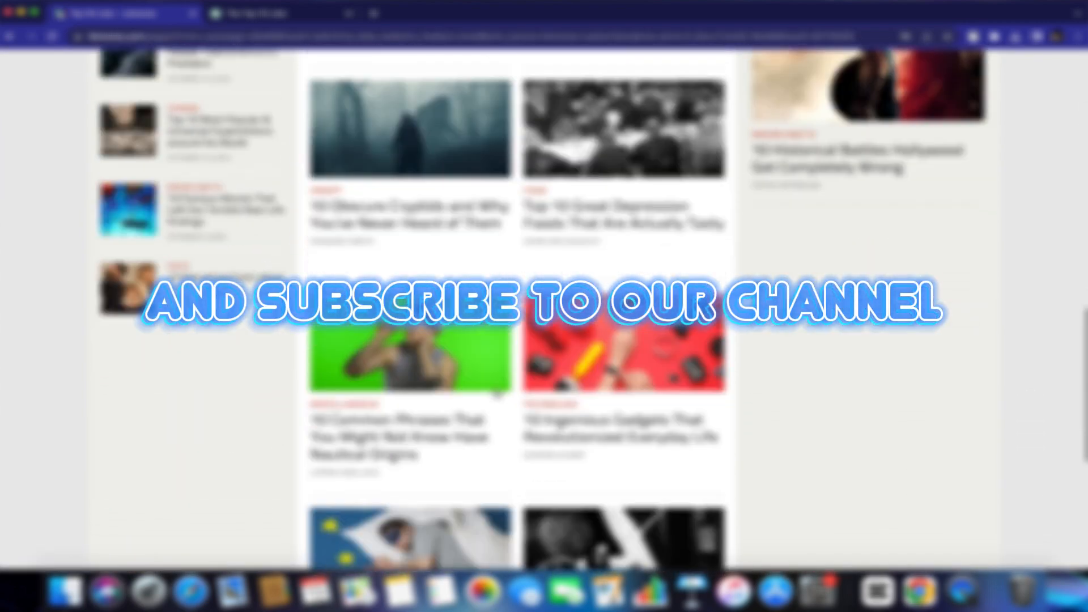
pyautogui.scroll(-3)
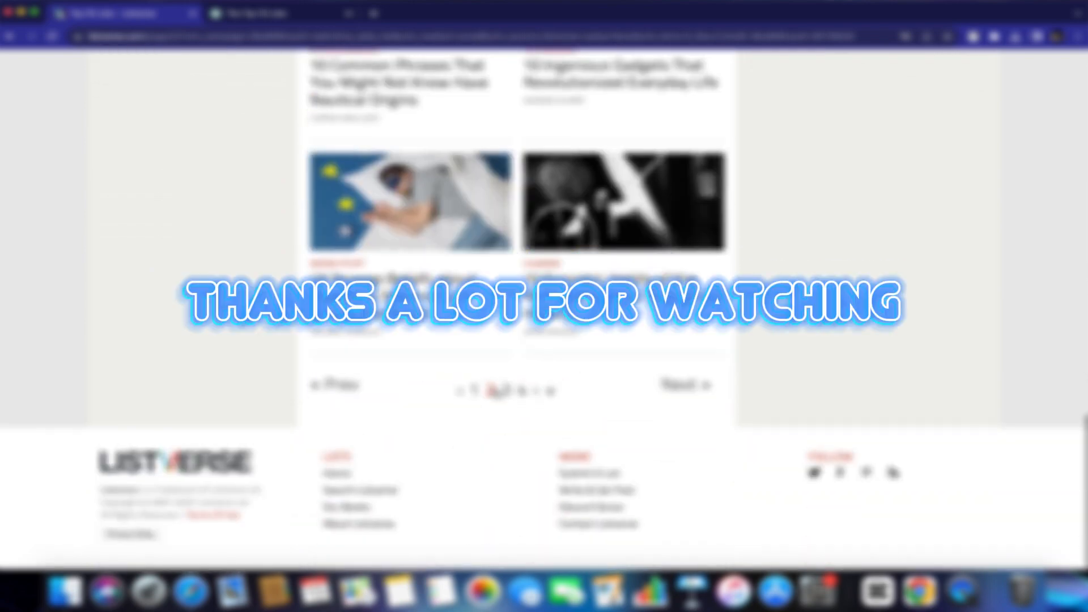